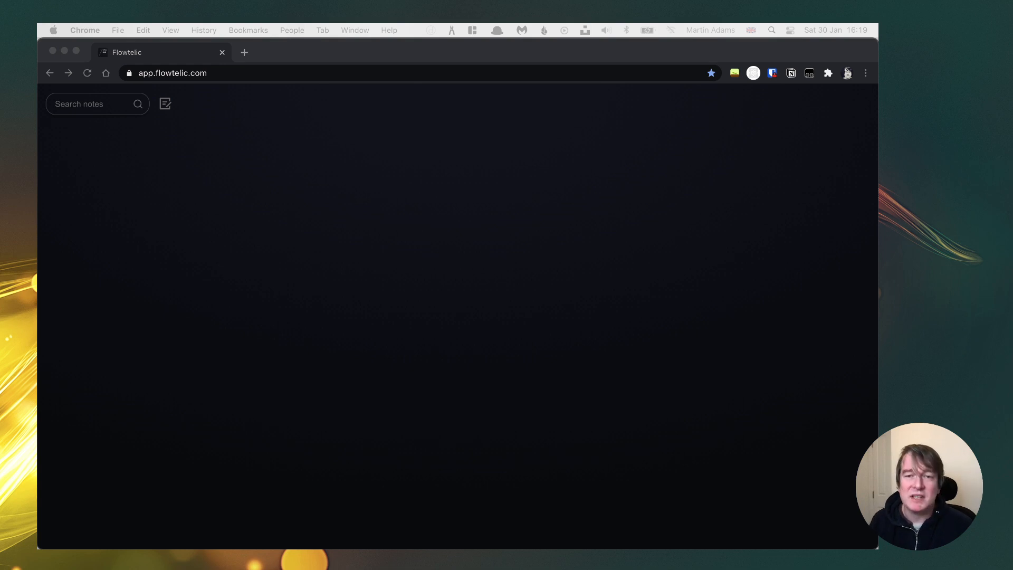
{"action": "mouse_move", "coordinate": [328, 535]}
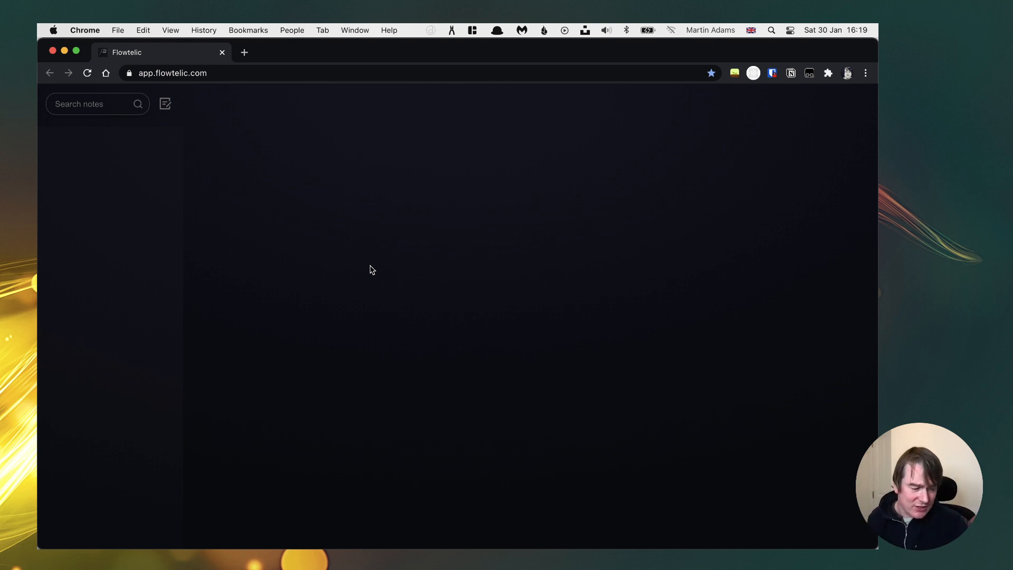
{"action": "mouse_move", "coordinate": [371, 205]}
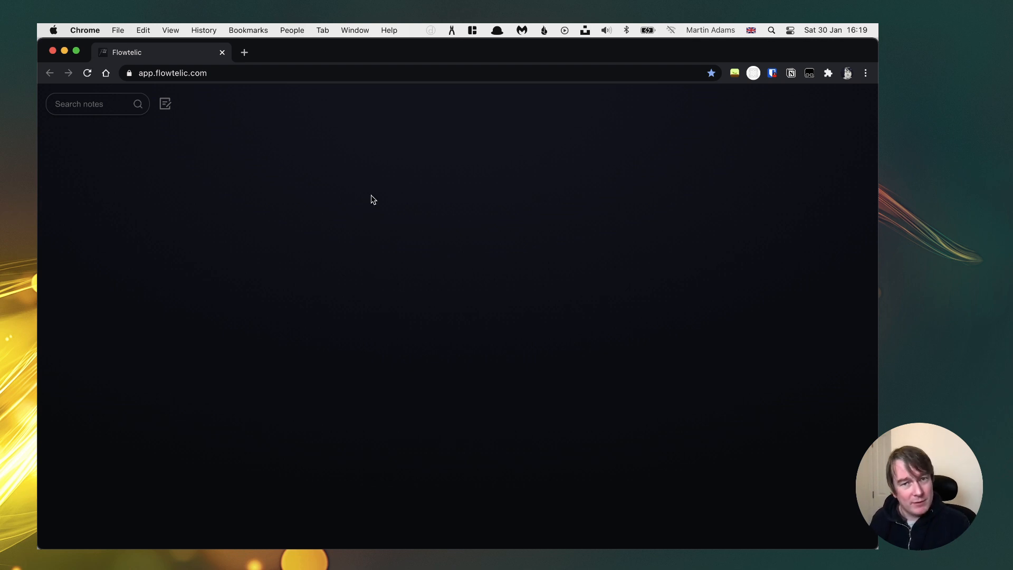
{"action": "mouse_move", "coordinate": [339, 243]}
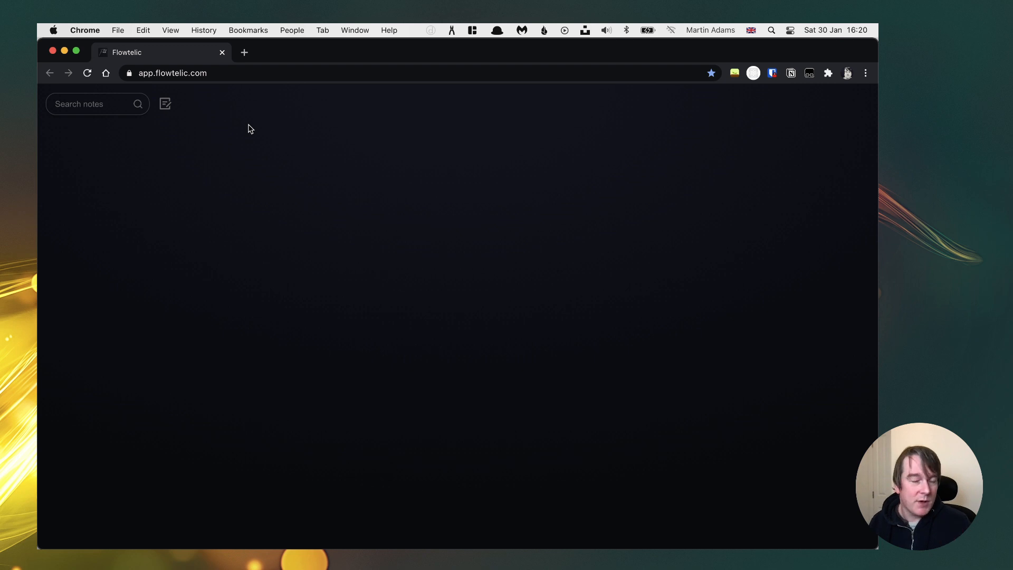
{"action": "mouse_move", "coordinate": [175, 351]}
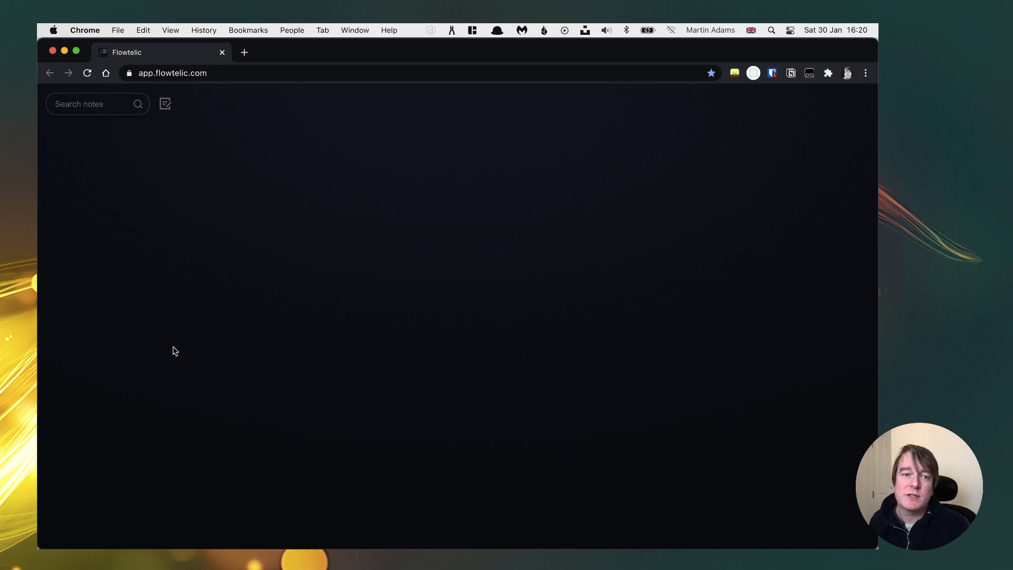
{"action": "mouse_move", "coordinate": [155, 191]}
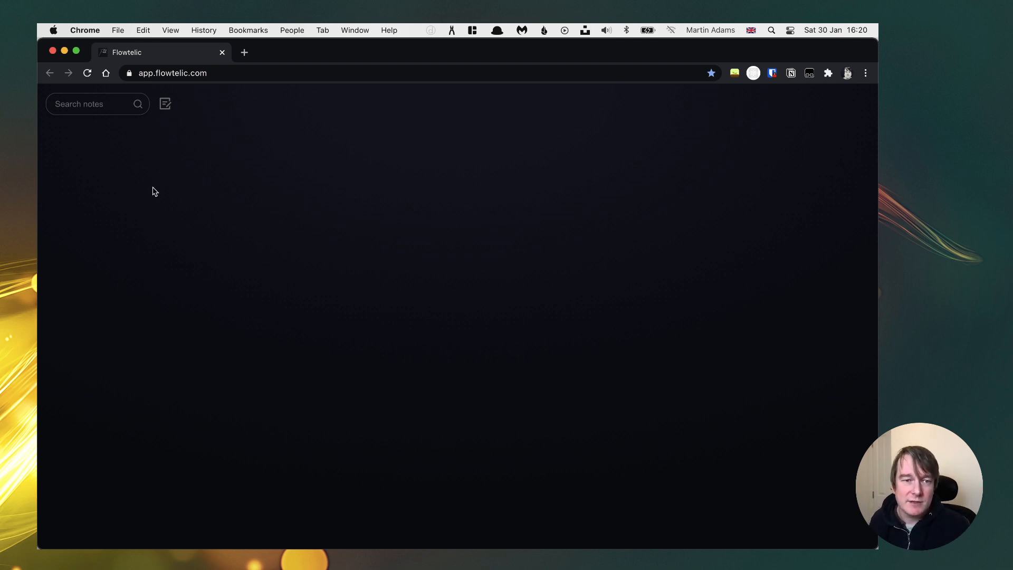
{"action": "mouse_move", "coordinate": [298, 150]}
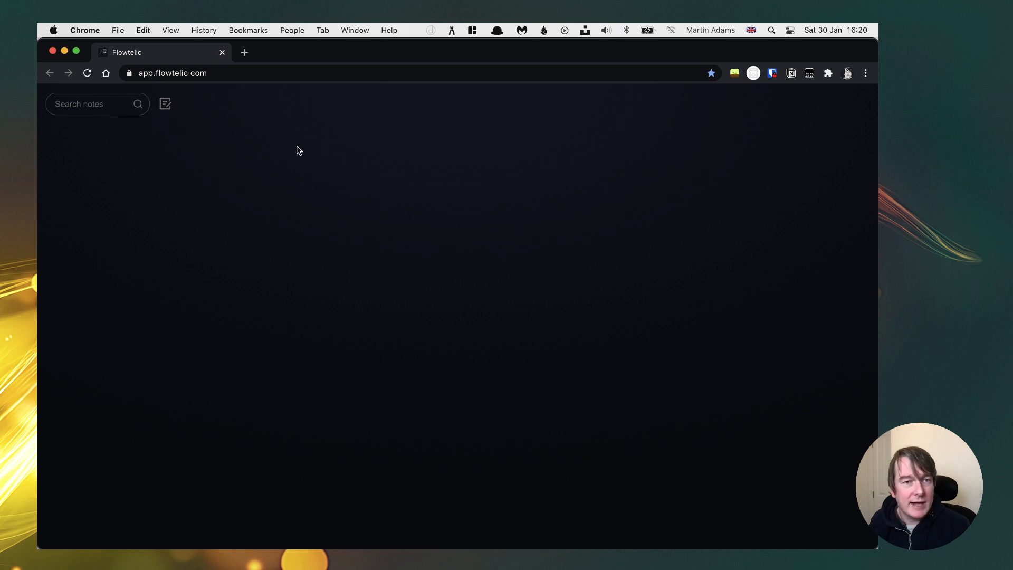
- Start a new note titled 'Flowtelic Roadmap' with a numbered list beginning at a [[Sync]] link
{"action": "left_click", "coordinate": [165, 104]}
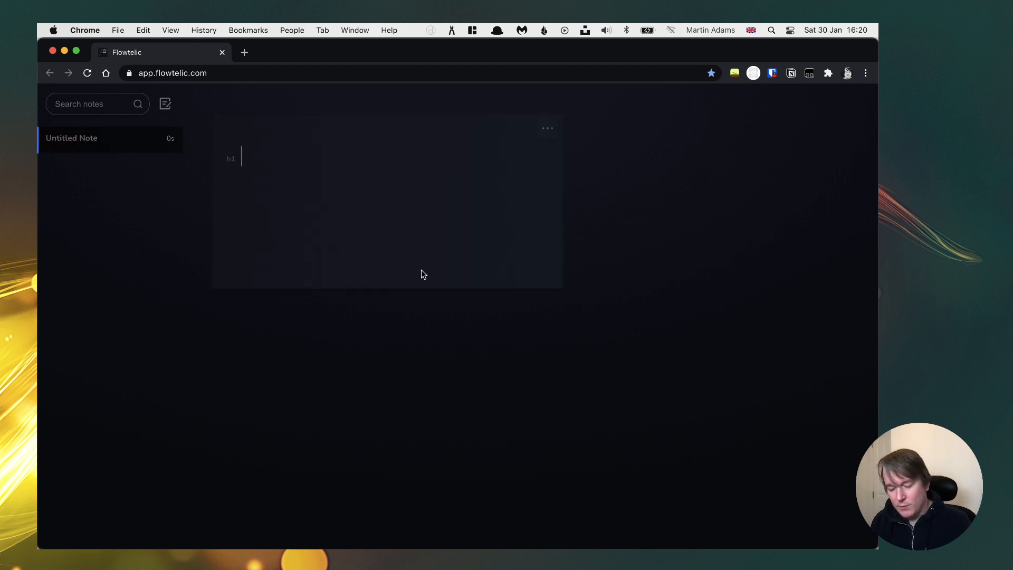
{"action": "type", "text": "Flowtelic Roadmap"}
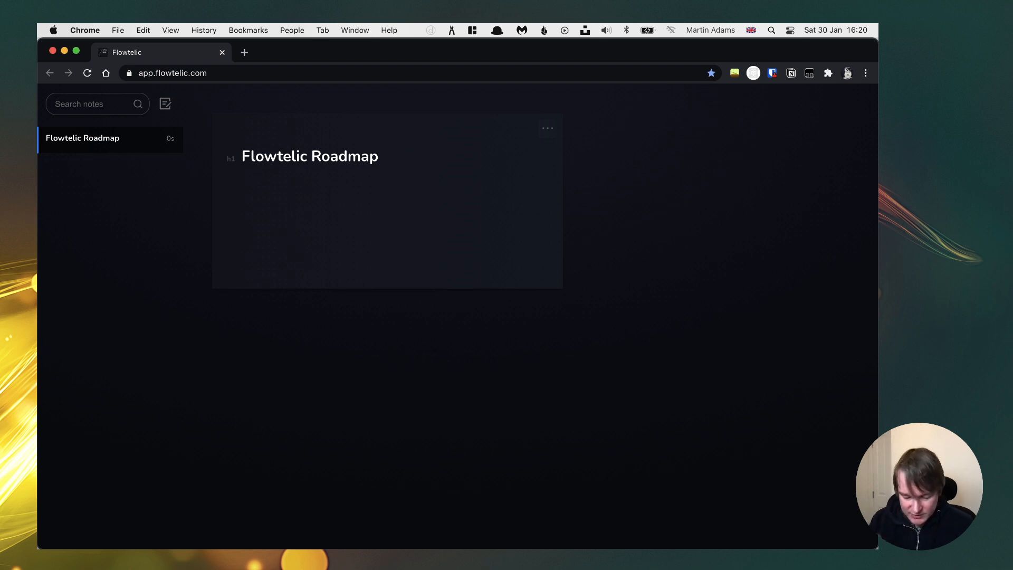
{"action": "type", "text": "1."}
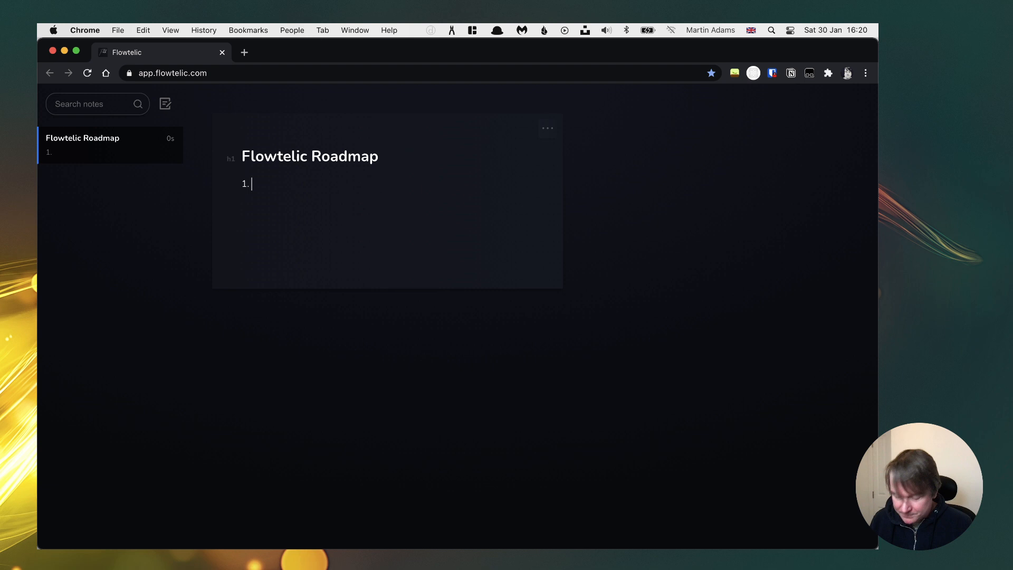
{"action": "type", "text": "[[Sync]"}
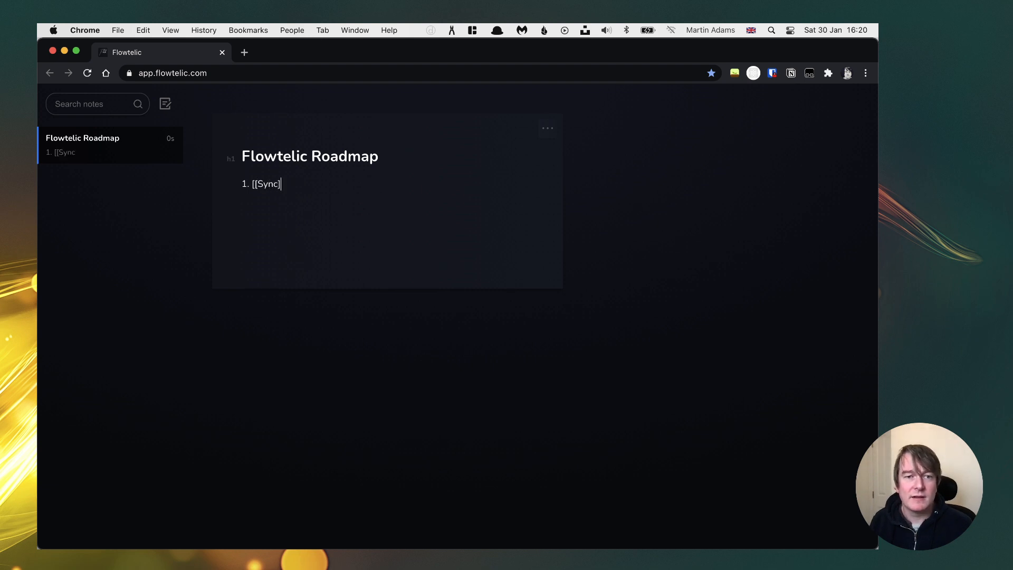
{"action": "type", "text": "]"}
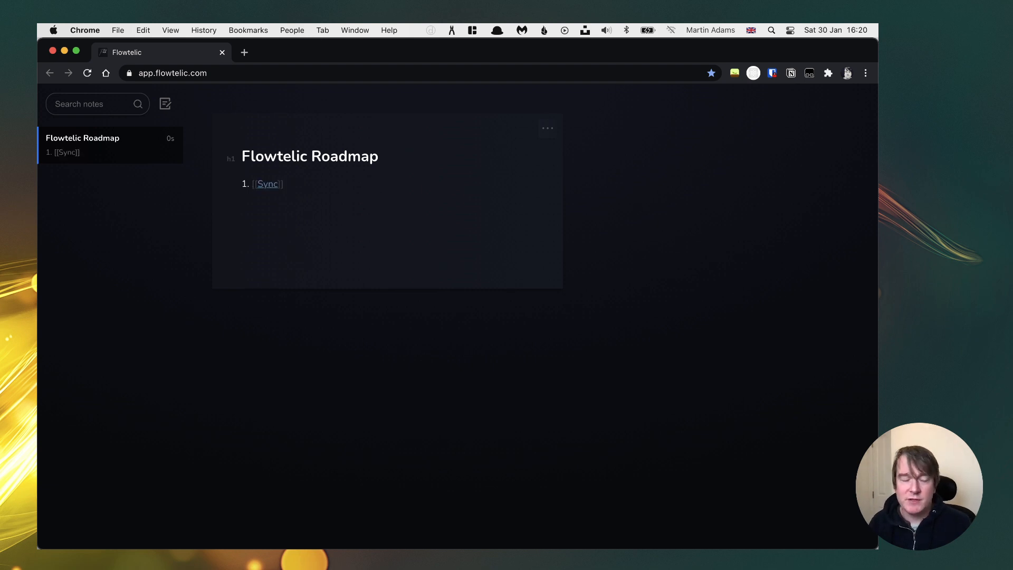
{"action": "mouse_move", "coordinate": [413, 354]}
{"action": "type", "text": "[["}
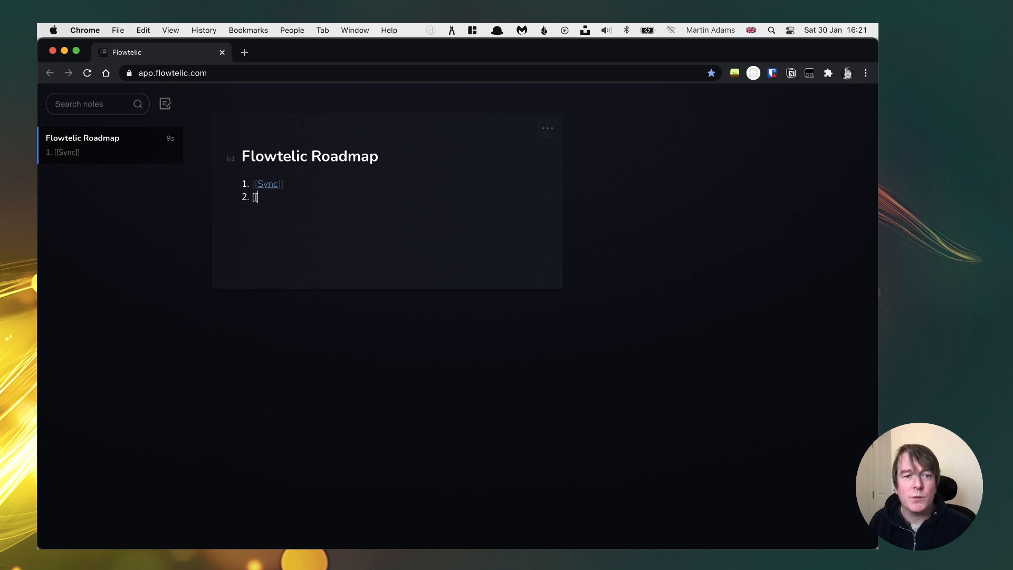
- Add [[Responsive Mode]] and [[Collection]] wiki links as the next numbered items
{"action": "type", "text": "Res"}
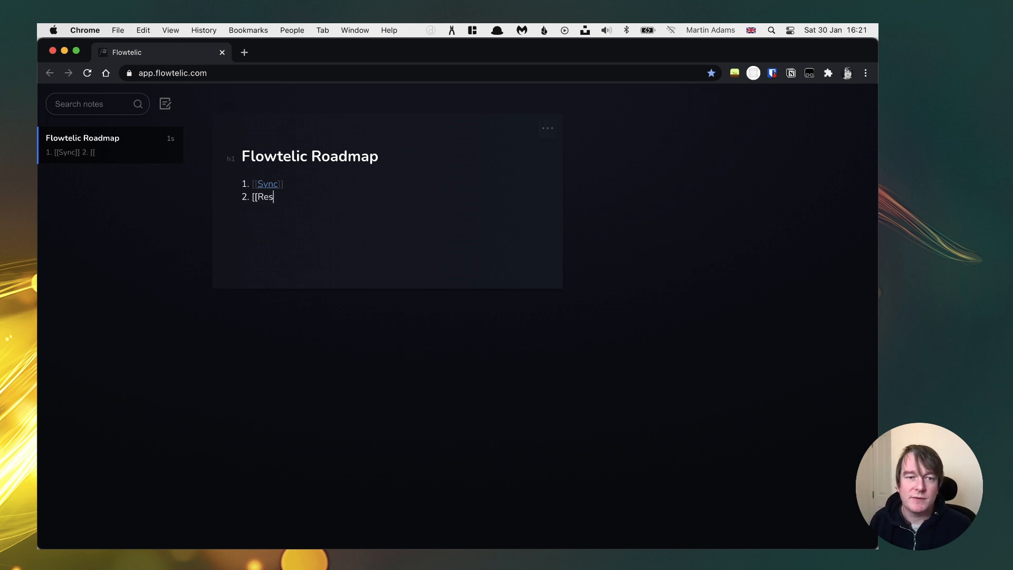
{"action": "type", "text": "pons"}
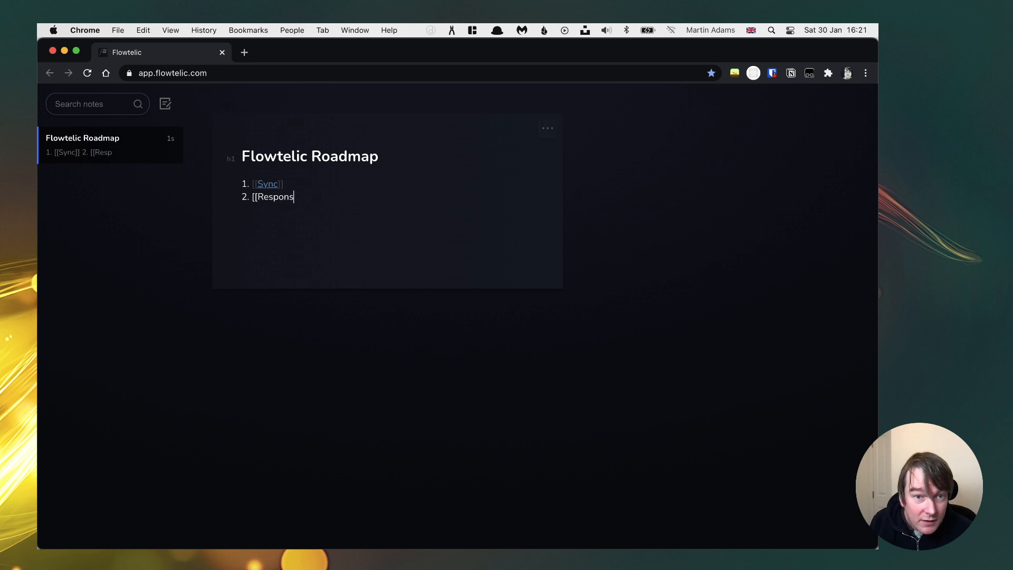
{"action": "type", "text": "ive Model"}
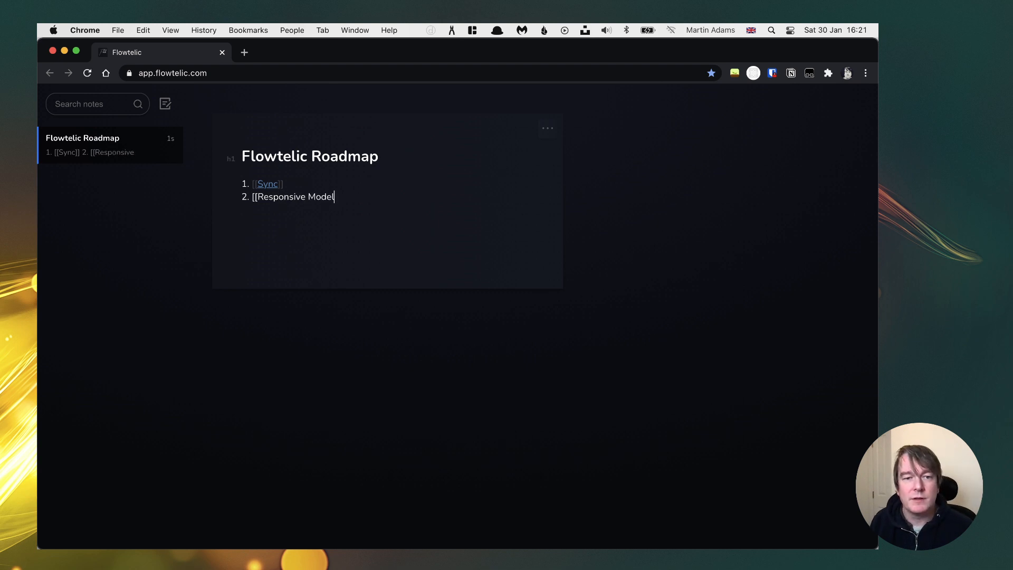
{"action": "type", "text": "e]]"}
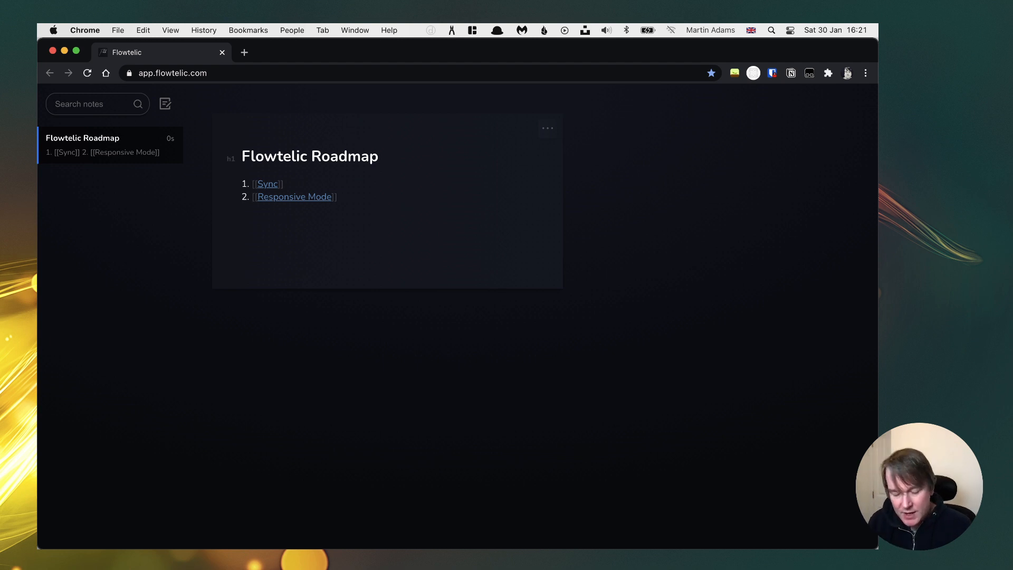
{"action": "type", "text": "[[Collection]]"}
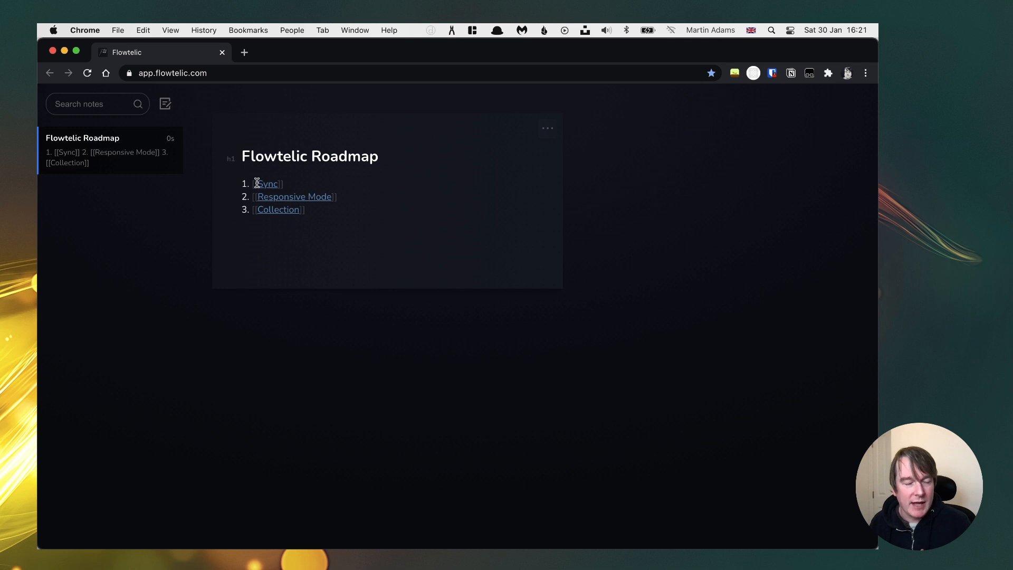
- Create the Sync note from its link, describing transferring notes from one device to another seamlessly
{"action": "left_click", "coordinate": [267, 184]}
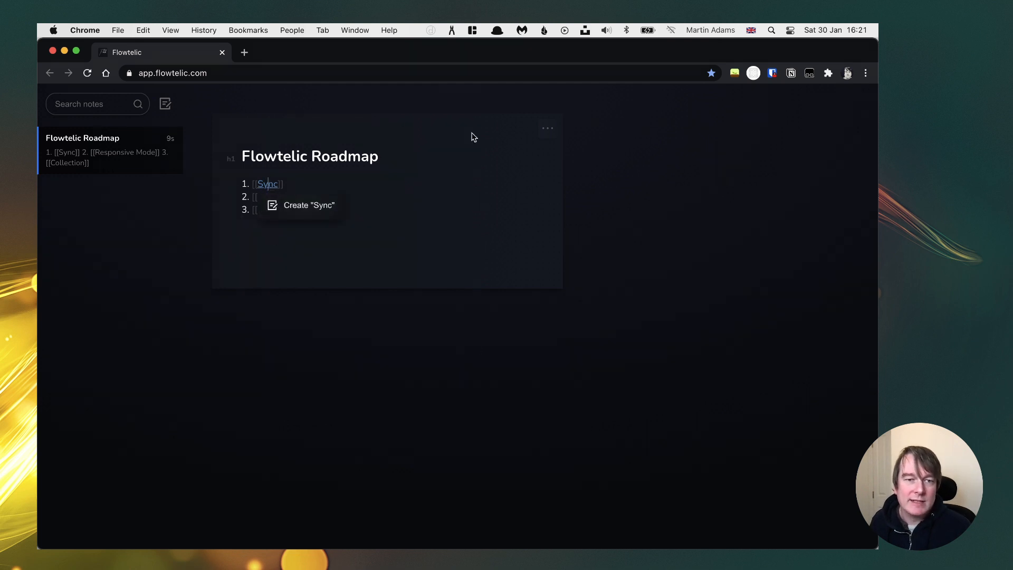
{"action": "left_click", "coordinate": [310, 205]}
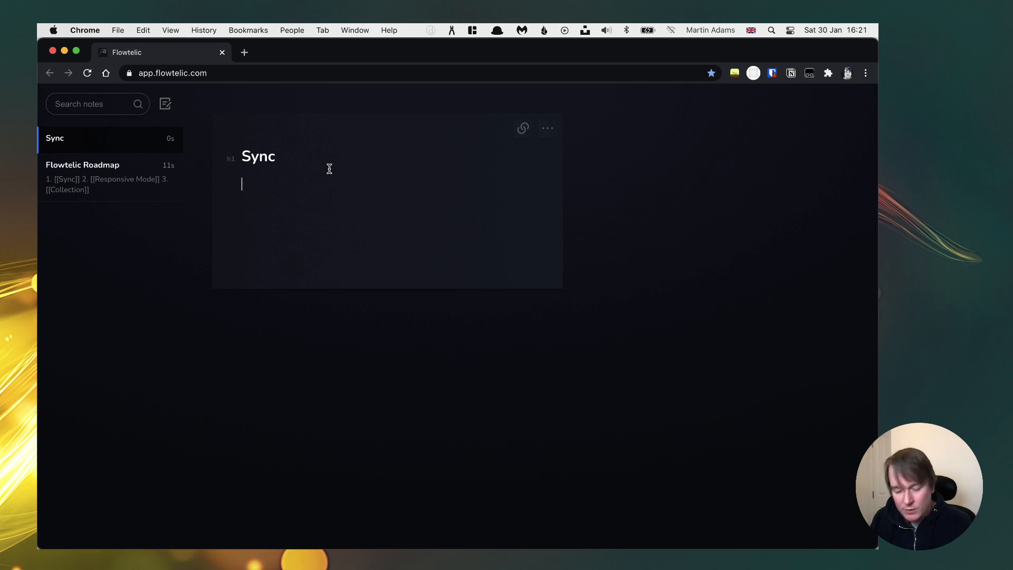
{"action": "type", "text": "S"}
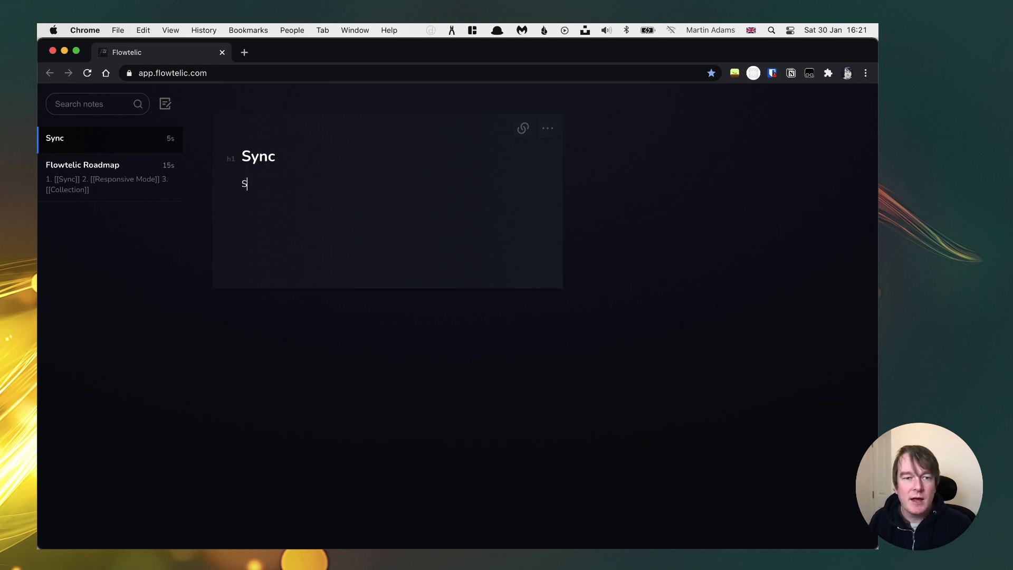
{"action": "type", "text": "ync is where you"}
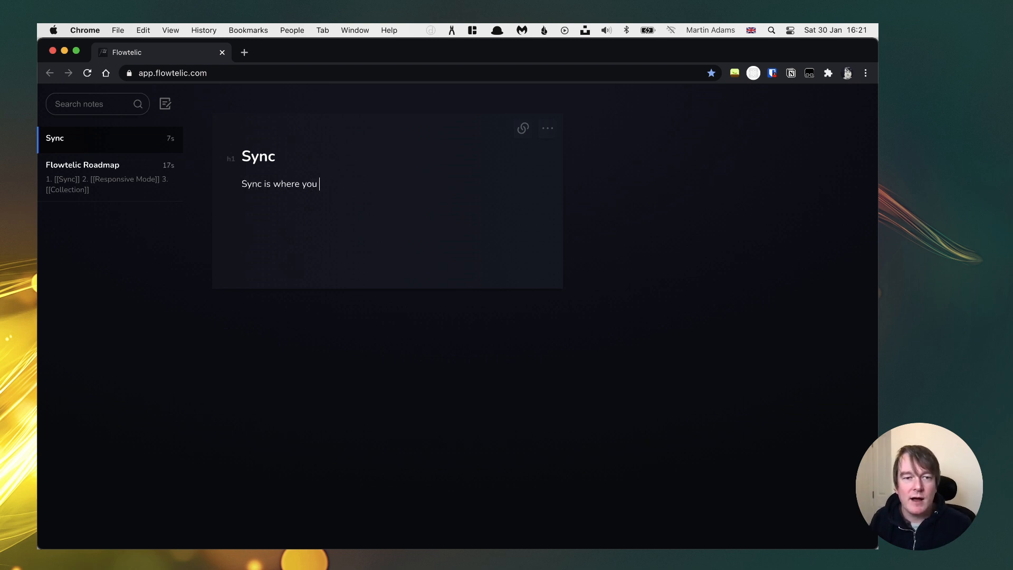
{"action": "type", "text": "I can"}
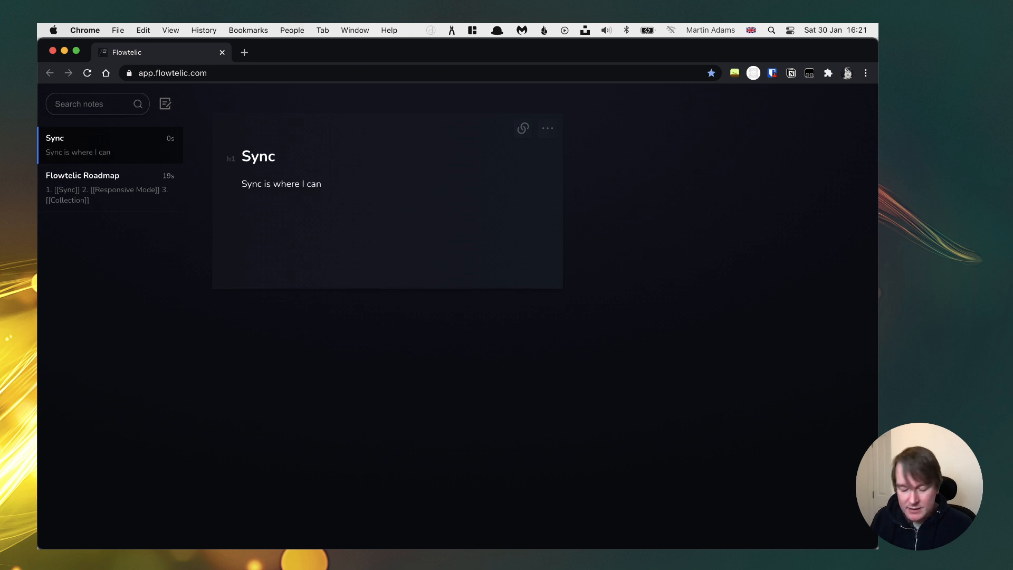
{"action": "type", "text": "transfer my n"}
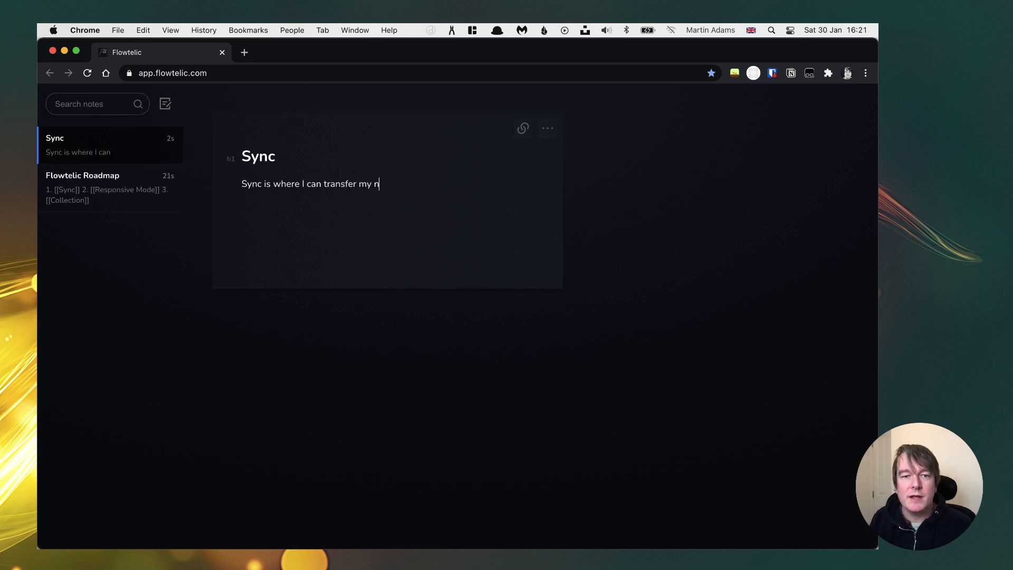
{"action": "type", "text": "otes from one device to anto"}
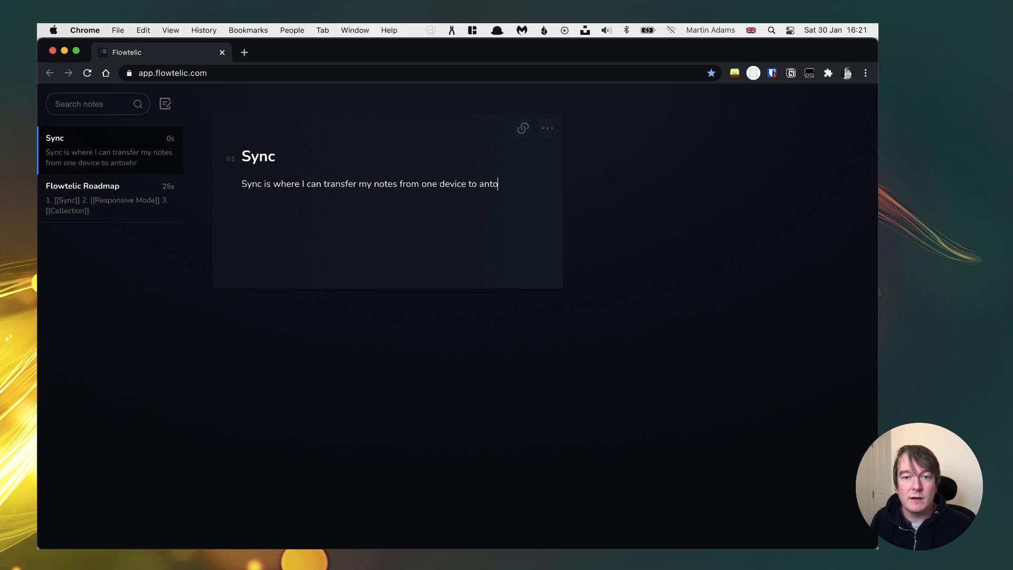
{"action": "type", "text": "ther"}
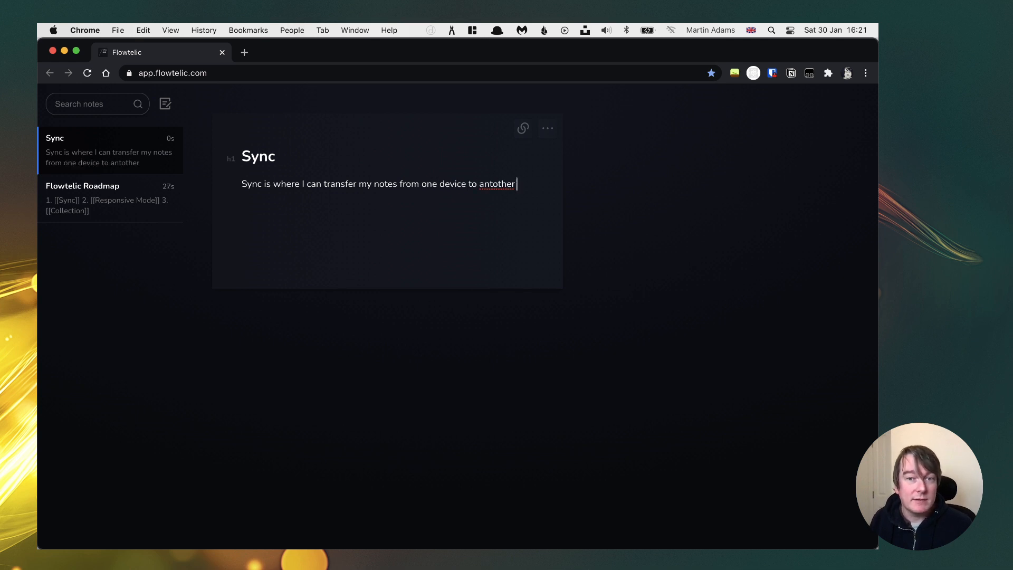
{"action": "type", "text": "seamlessly."}
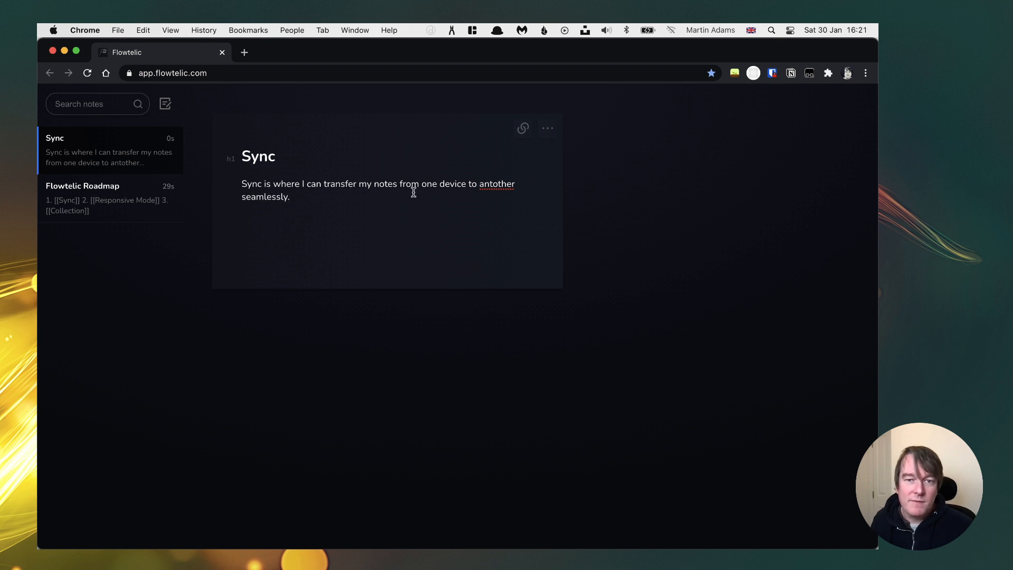
- Correct the misspelled word to 'another' and view the Sync note's backlink to the roadmap
{"action": "right_click", "coordinate": [496, 184]}
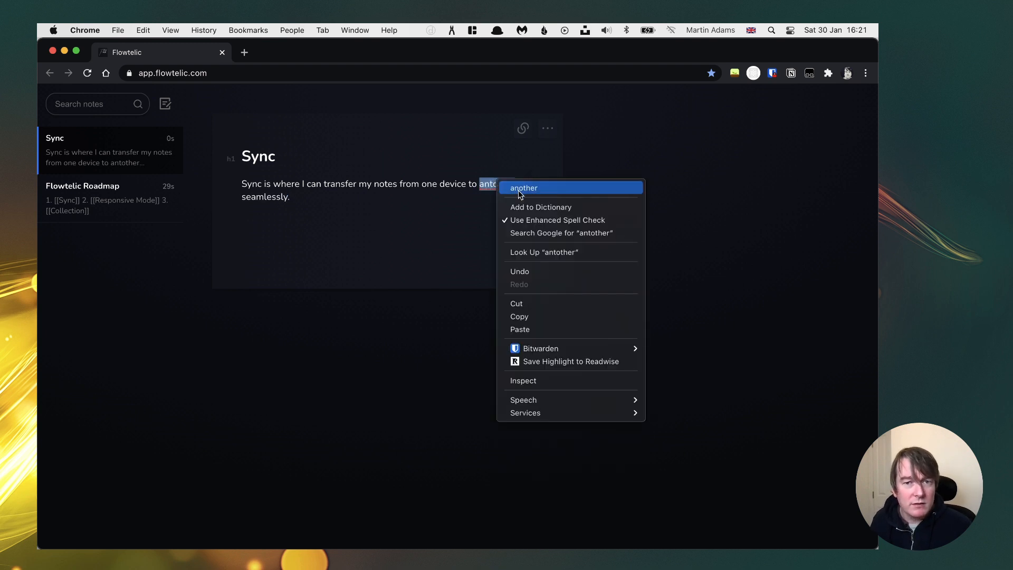
{"action": "left_click", "coordinate": [524, 187]}
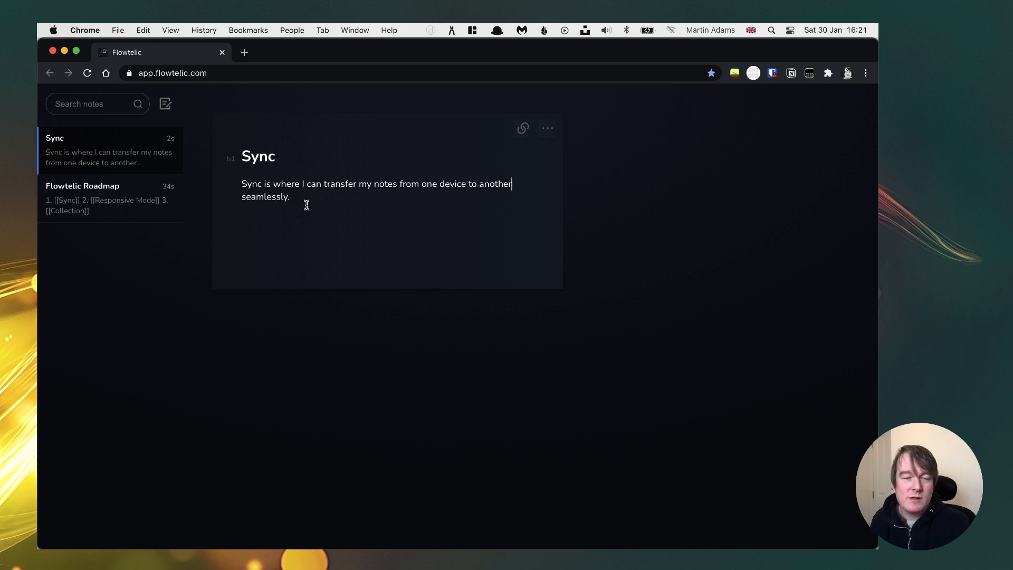
{"action": "mouse_move", "coordinate": [348, 244]}
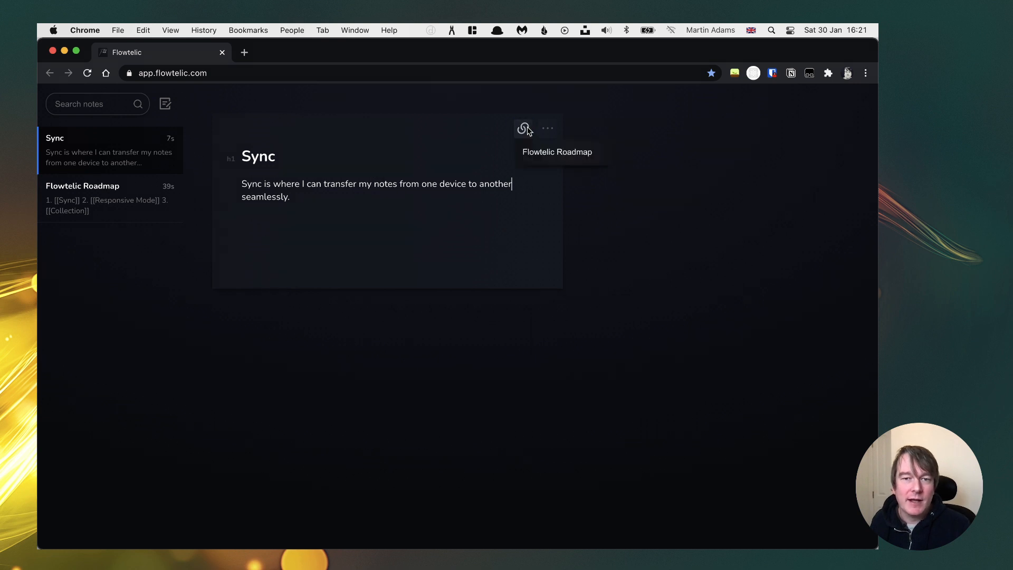
{"action": "mouse_move", "coordinate": [486, 162]}
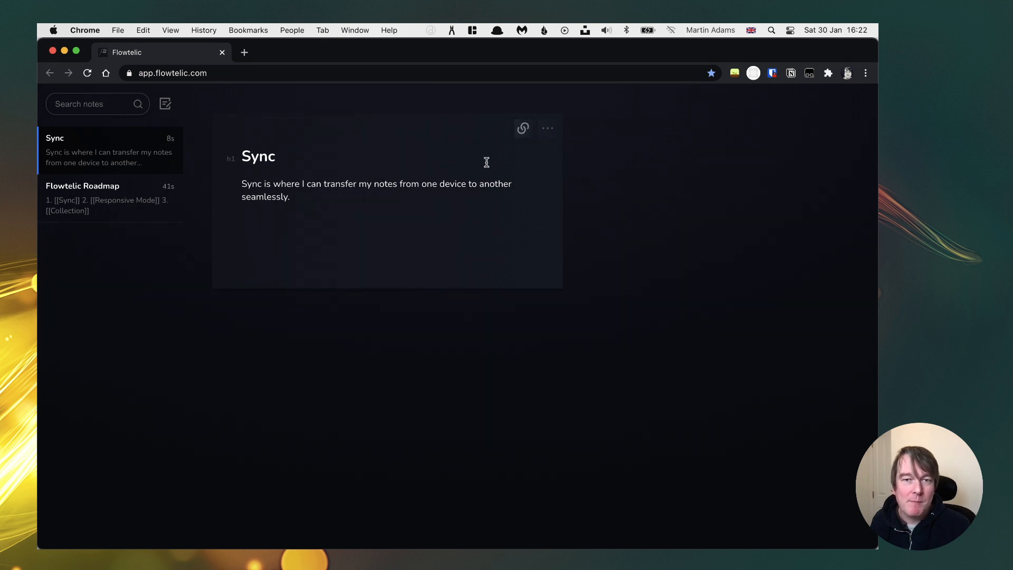
{"action": "left_click", "coordinate": [82, 187]}
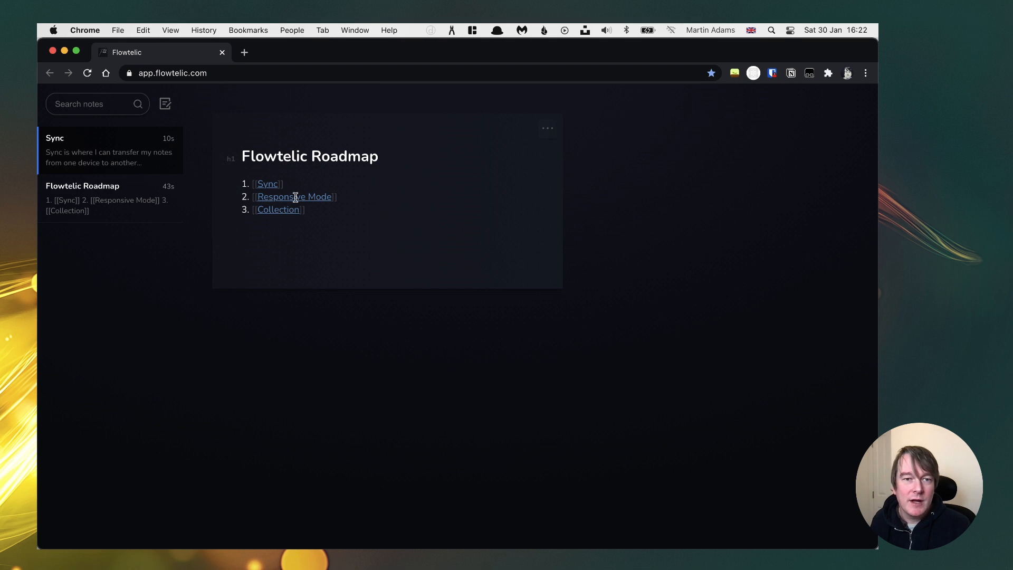
{"action": "left_click", "coordinate": [267, 185]}
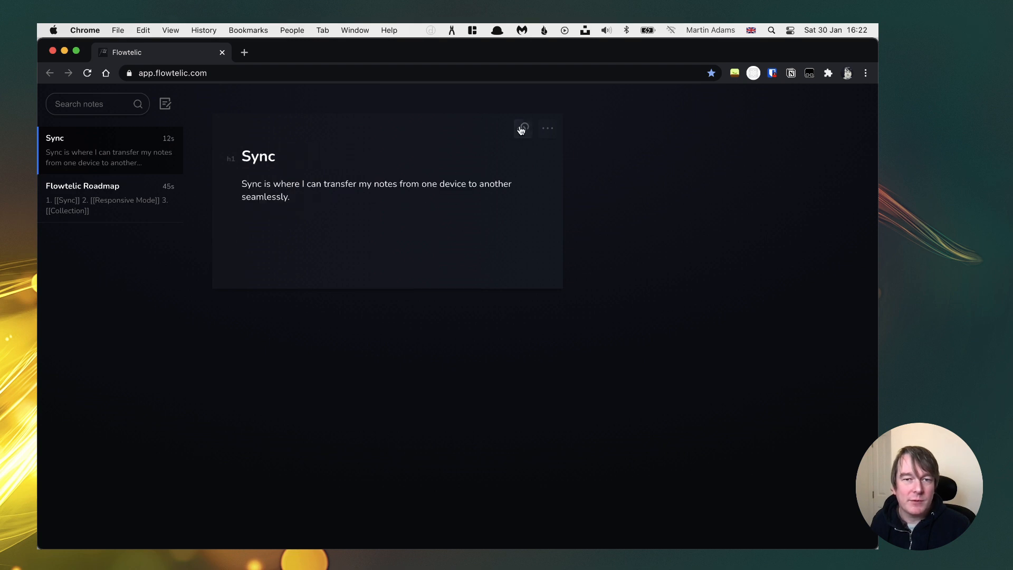
- Return to Flowtelic Roadmap and create the Responsive Mode note from its link
{"action": "left_click", "coordinate": [83, 185]}
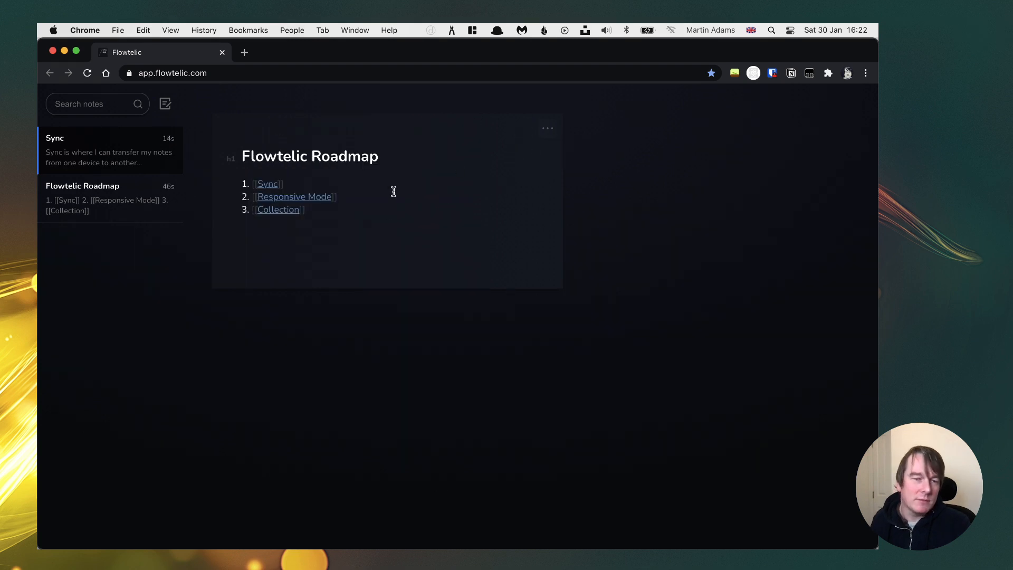
{"action": "mouse_move", "coordinate": [402, 138]}
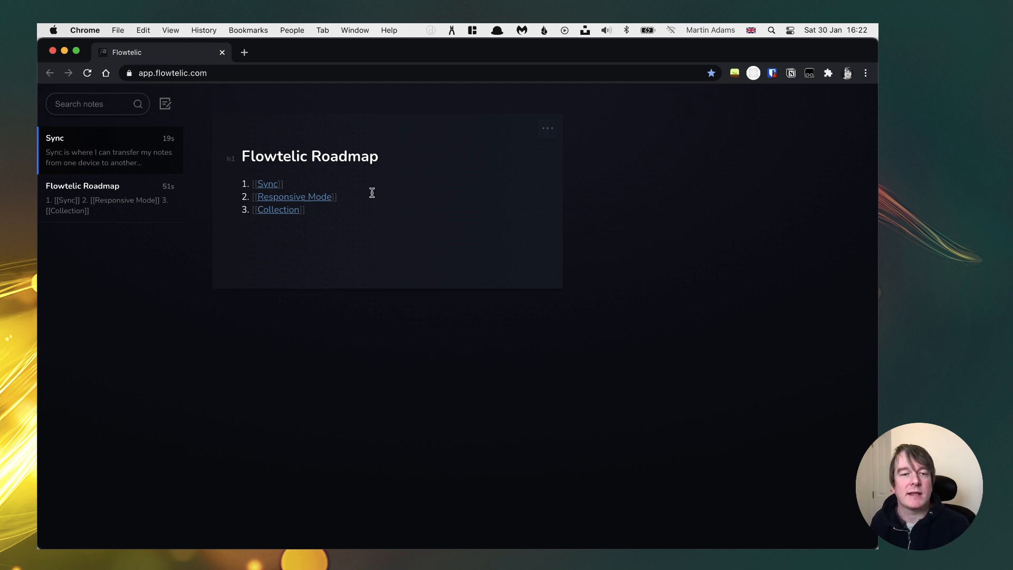
{"action": "mouse_move", "coordinate": [304, 199]}
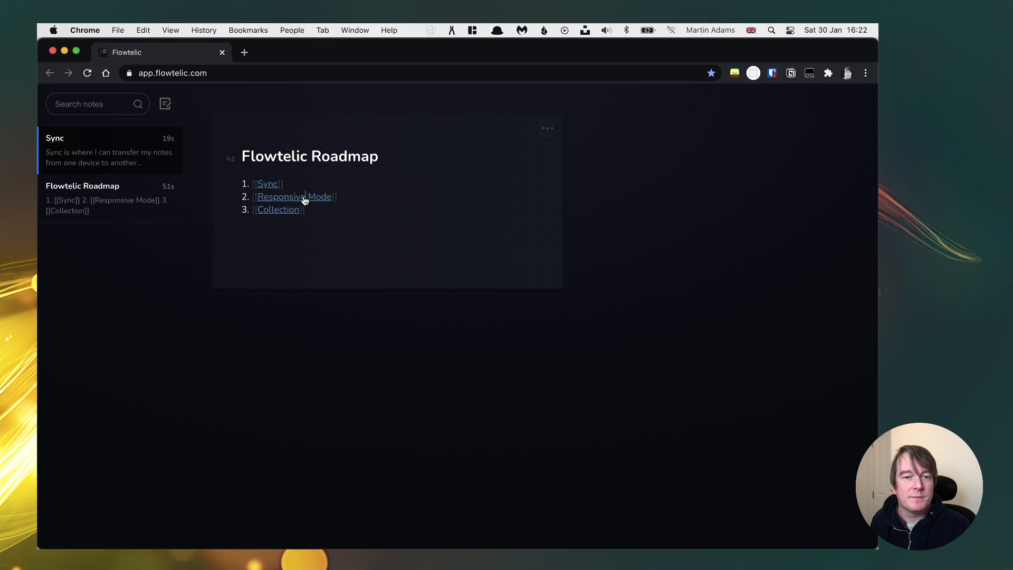
{"action": "left_click", "coordinate": [295, 197]}
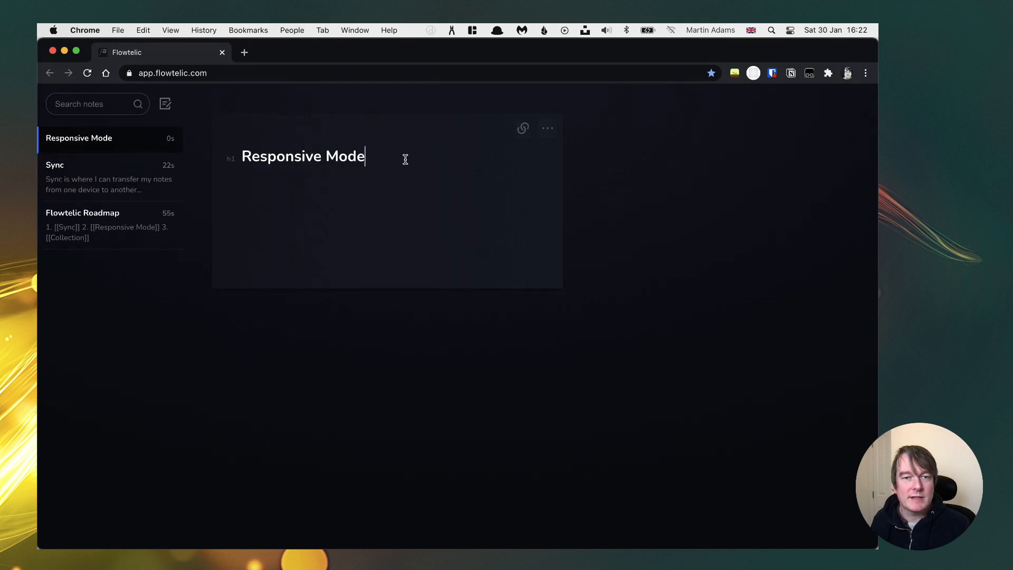
- Write that I want to use Flowtelic on my phone to record and browse my notes
{"action": "type", "text": "I want"}
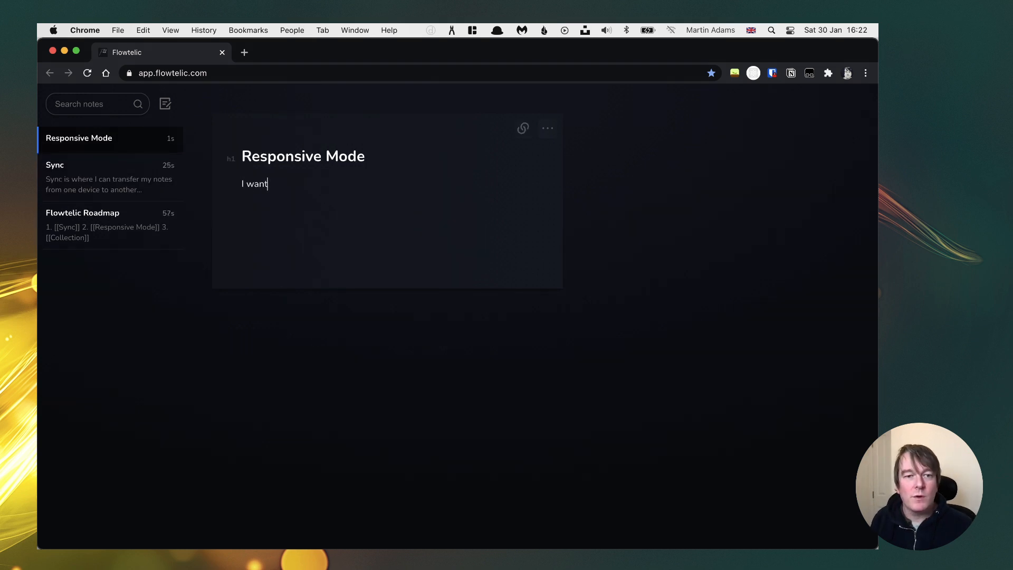
{"action": "type", "text": "to be able to use"}
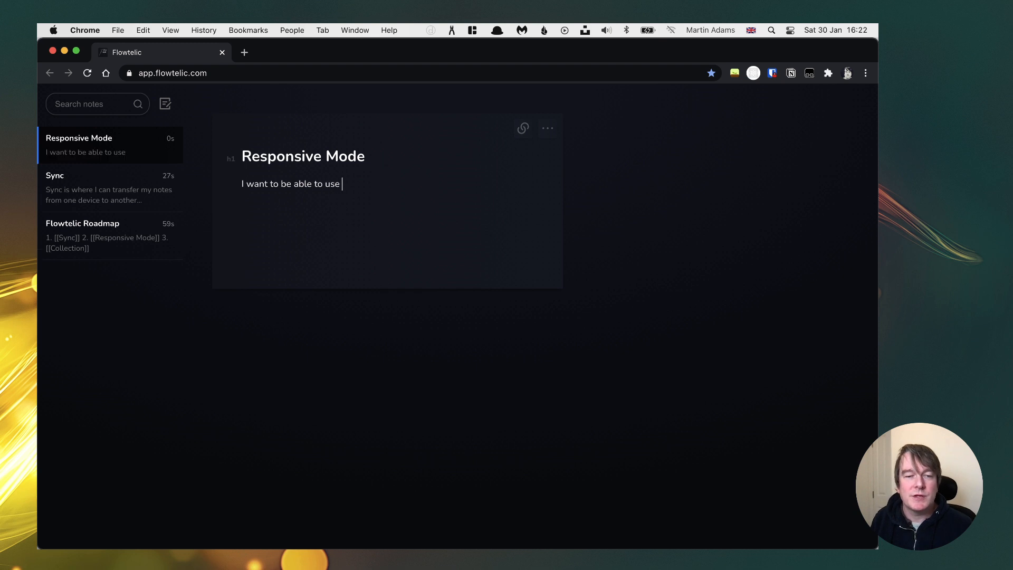
{"action": "type", "text": "Flowtelic on my phone so that I can"}
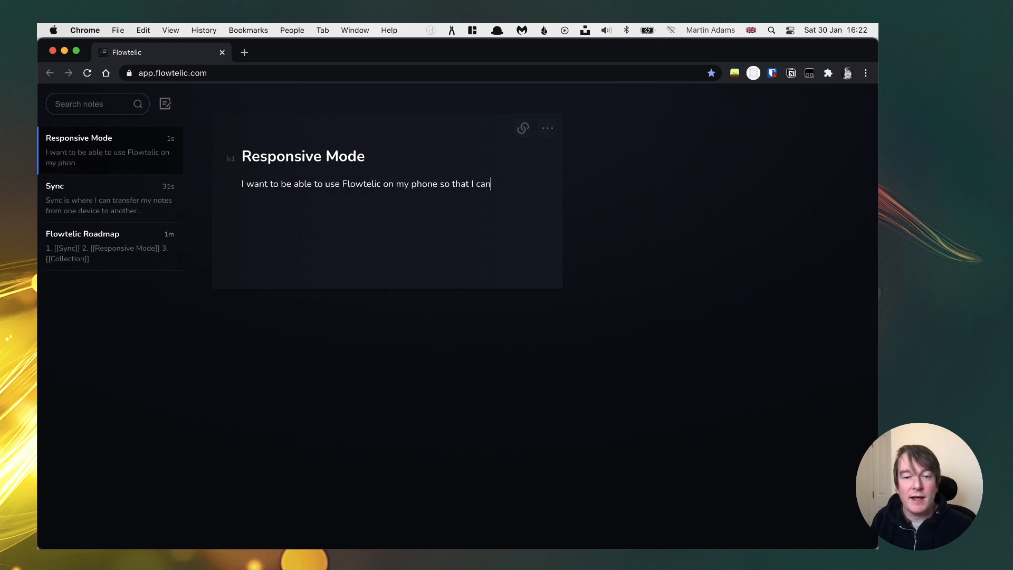
{"action": "type", "text": "record notes and"}
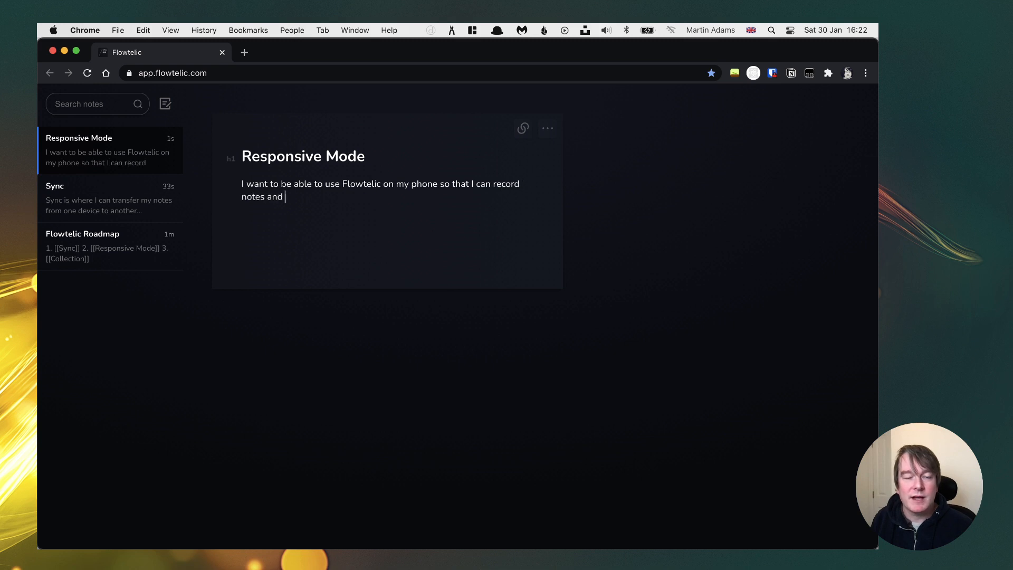
{"action": "type", "text": "browse my no"}
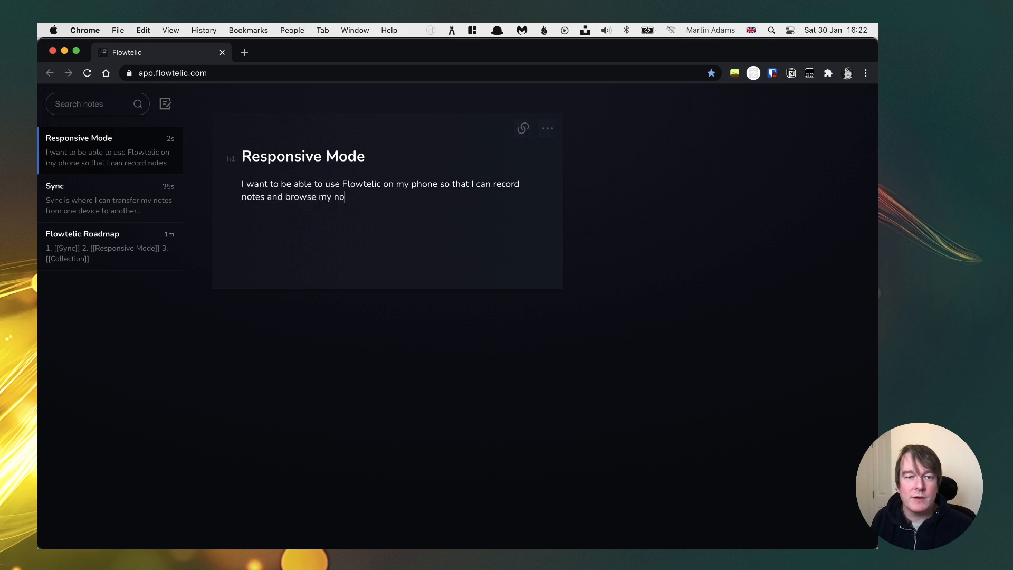
{"action": "type", "text": "tes."}
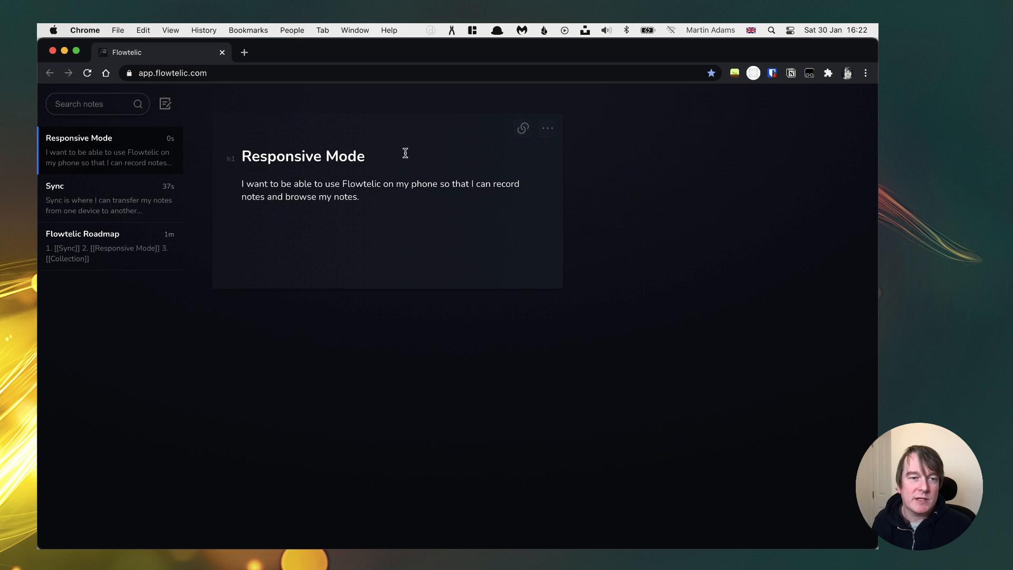
{"action": "mouse_move", "coordinate": [764, 112]}
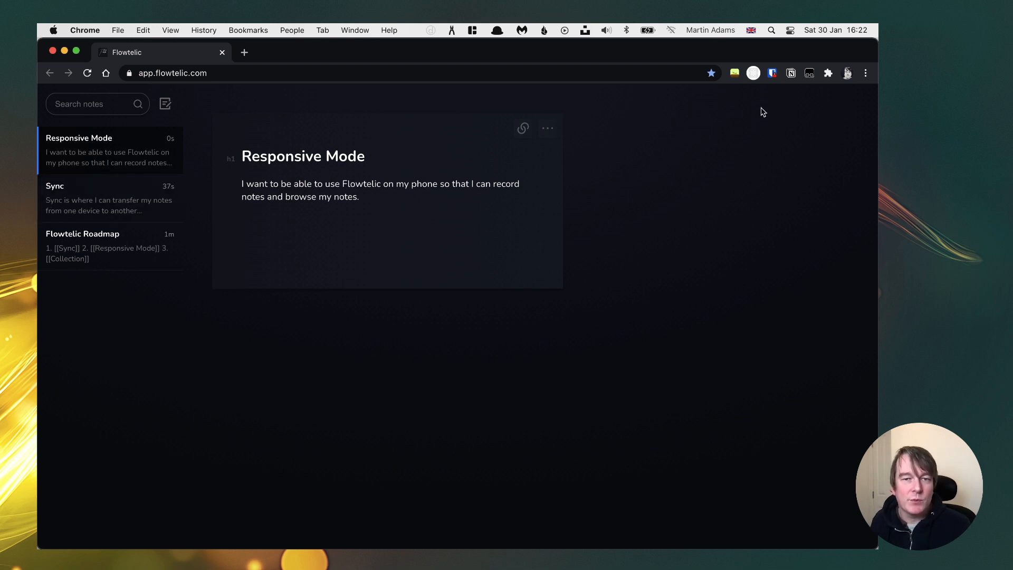
{"action": "mouse_move", "coordinate": [621, 98]}
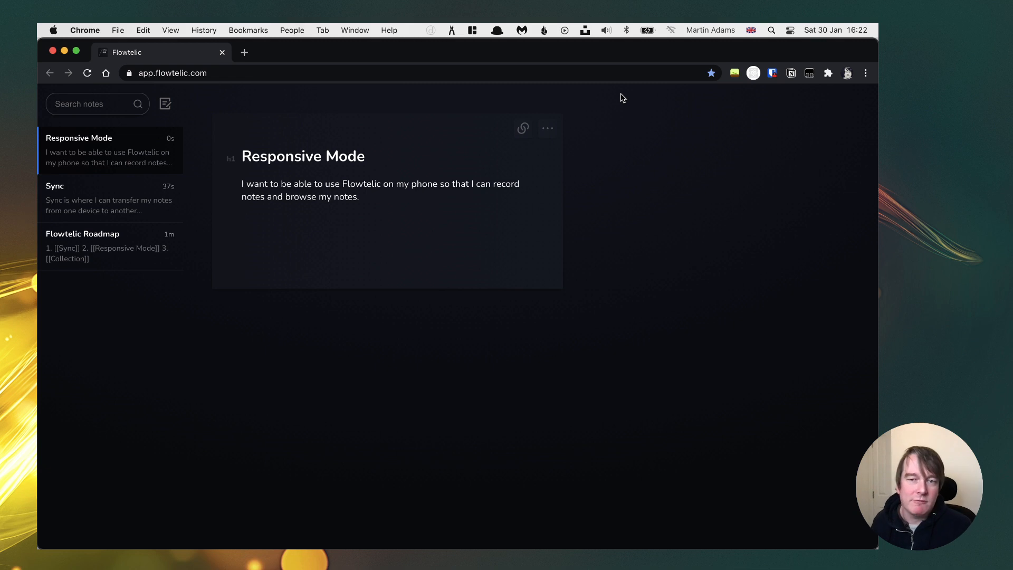
- Create the Collection note from the roadmap link and rename it 'Collections', the roadmap link updating to match
{"action": "left_click", "coordinate": [83, 234]}
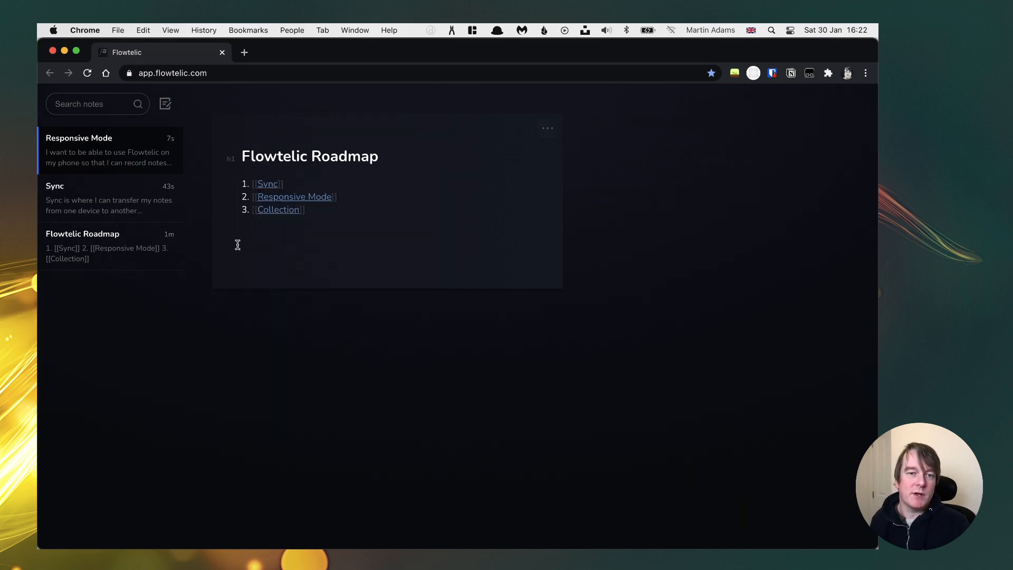
{"action": "left_click", "coordinate": [278, 210]}
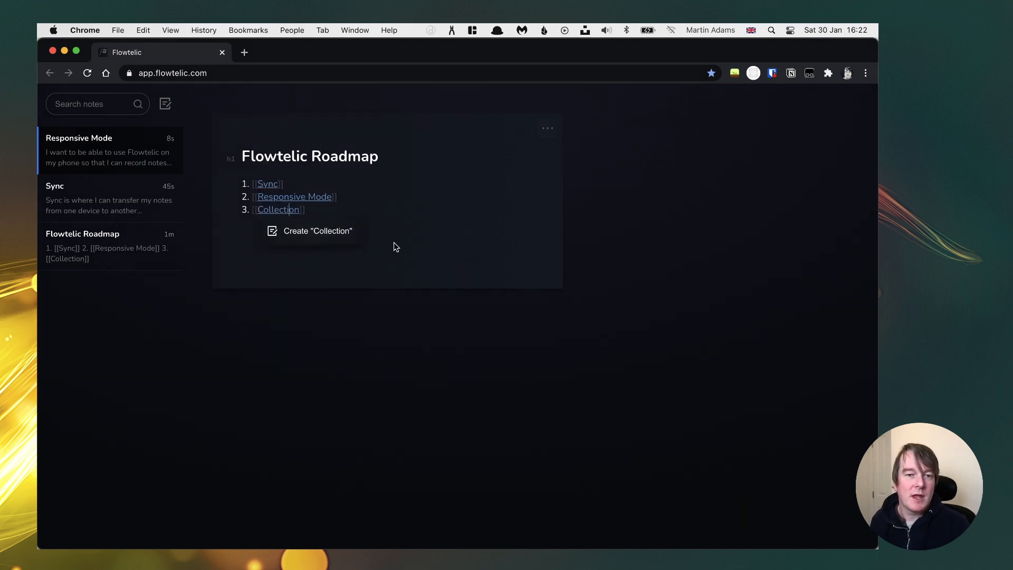
{"action": "left_click", "coordinate": [316, 231]}
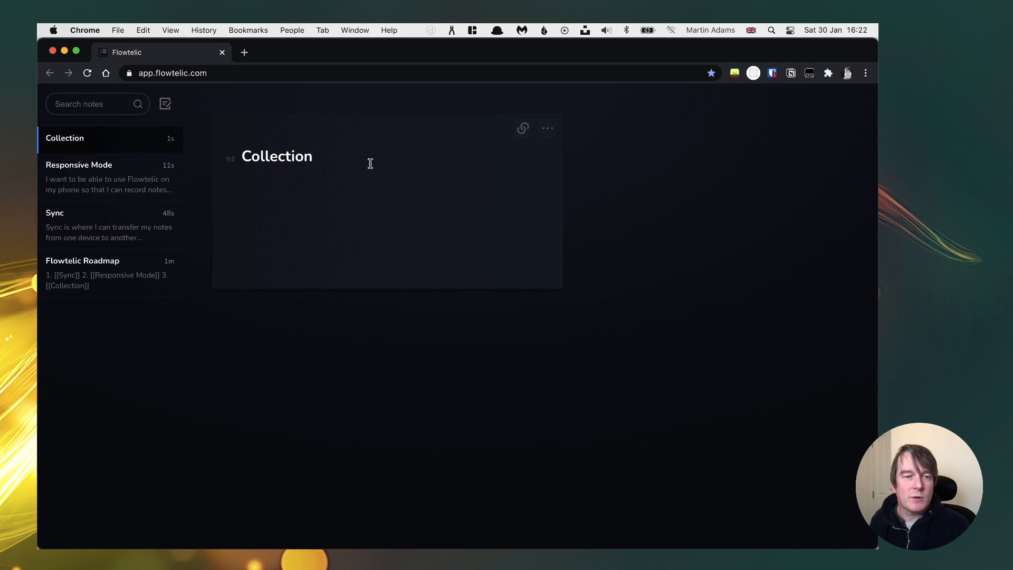
{"action": "type", "text": "s"}
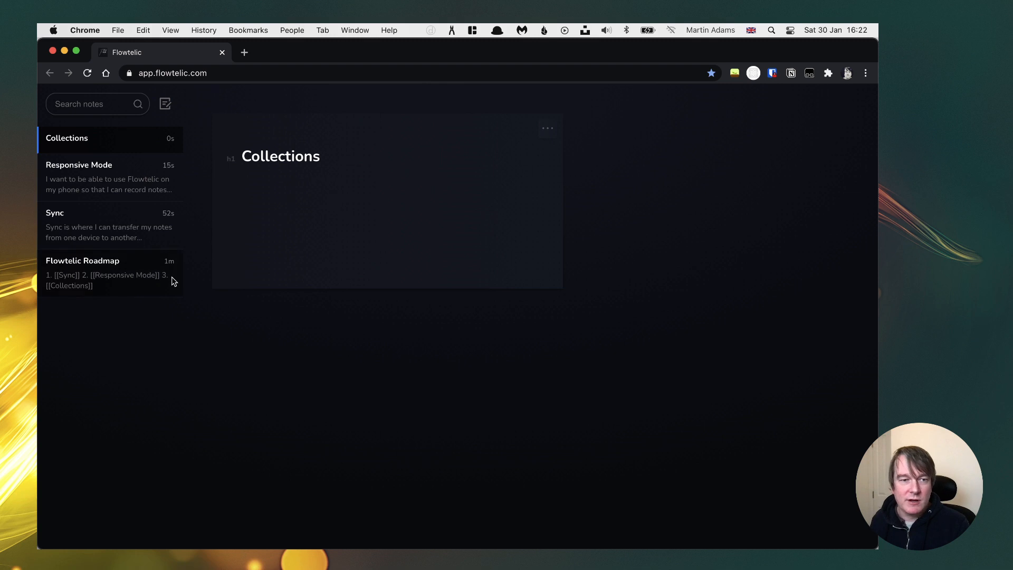
{"action": "left_click", "coordinate": [83, 271]}
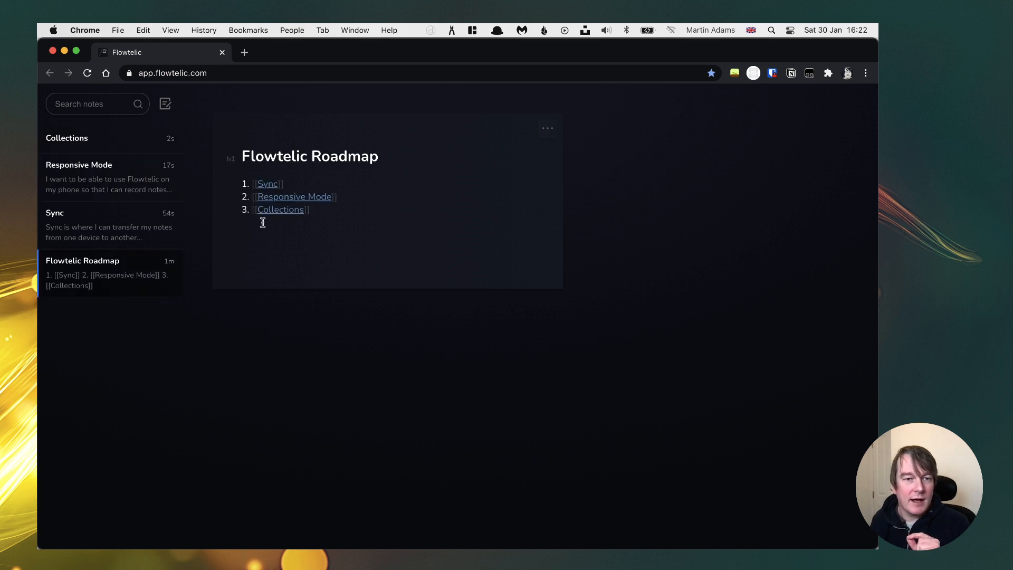
{"action": "left_click", "coordinate": [280, 210]}
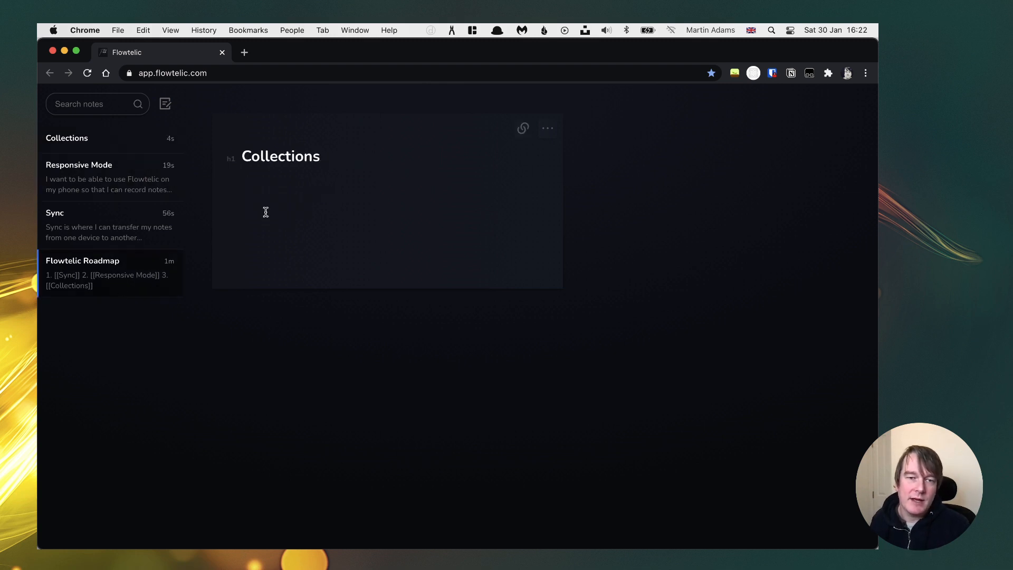
- Write that I want multiple collections of notes to group my projects together
{"action": "left_click", "coordinate": [265, 197]}
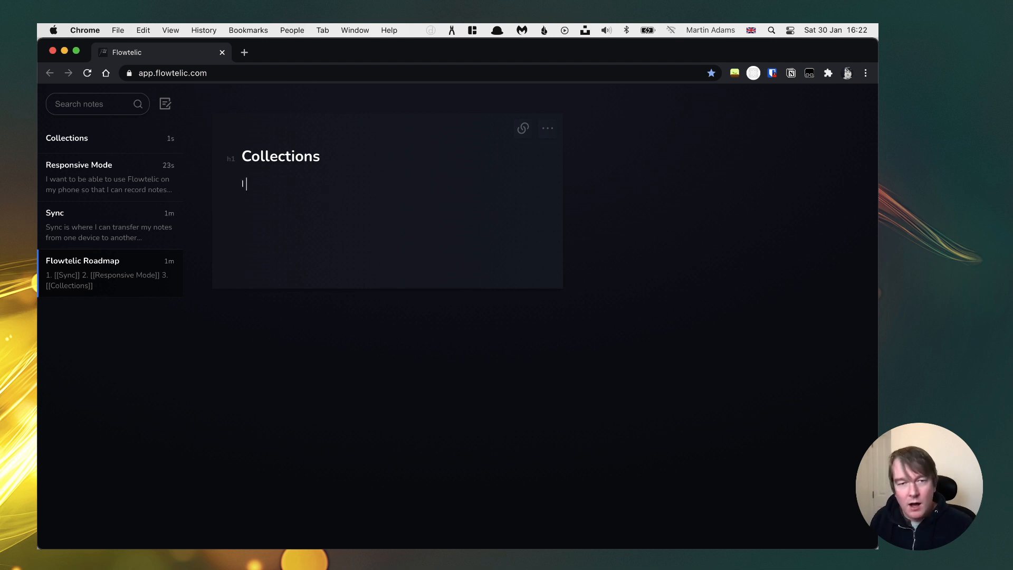
{"action": "type", "text": "I want to have mul"}
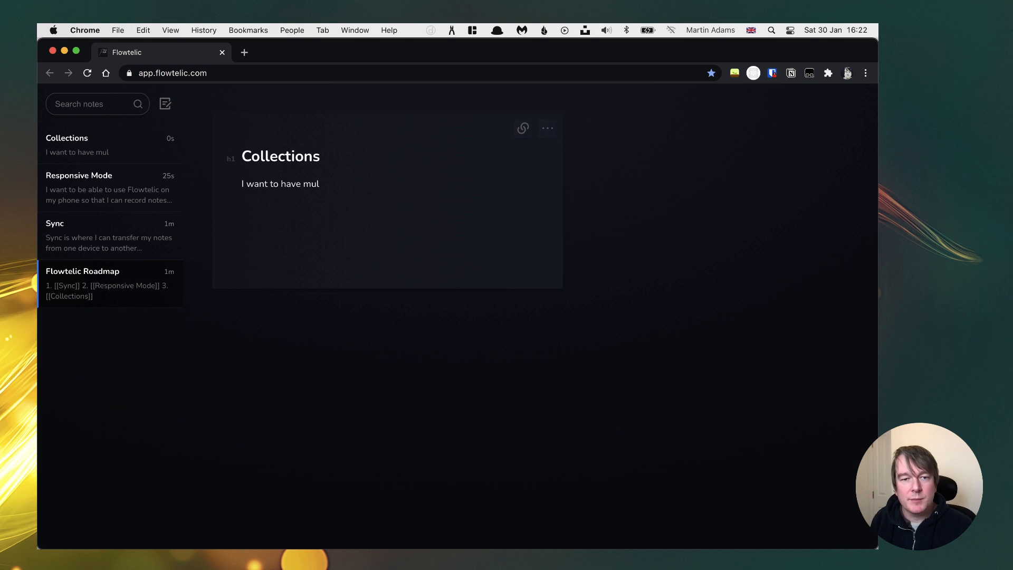
{"action": "type", "text": "tiple coll"}
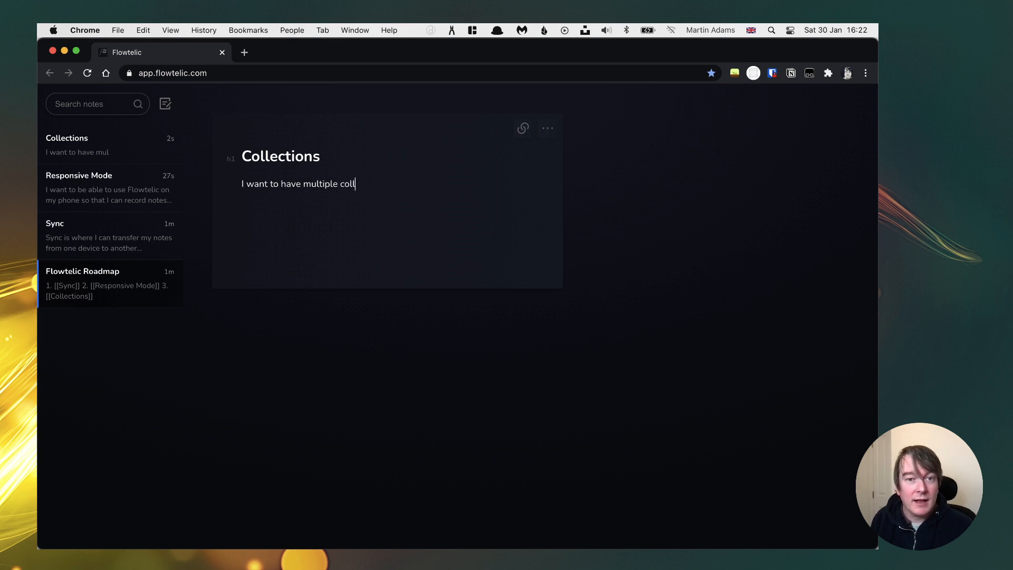
{"action": "type", "text": "ections"}
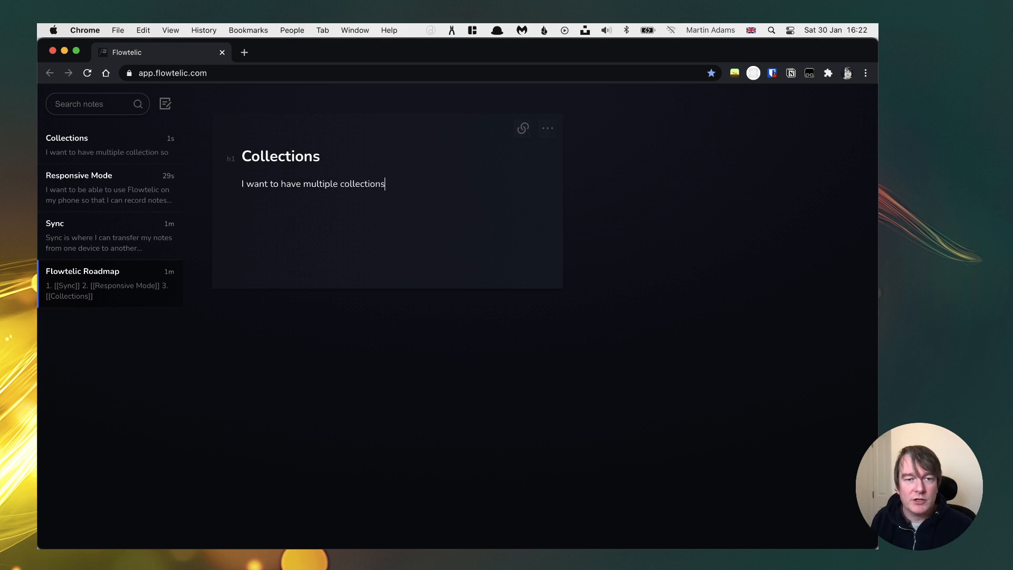
{"action": "type", "text": "of notes so that I can"}
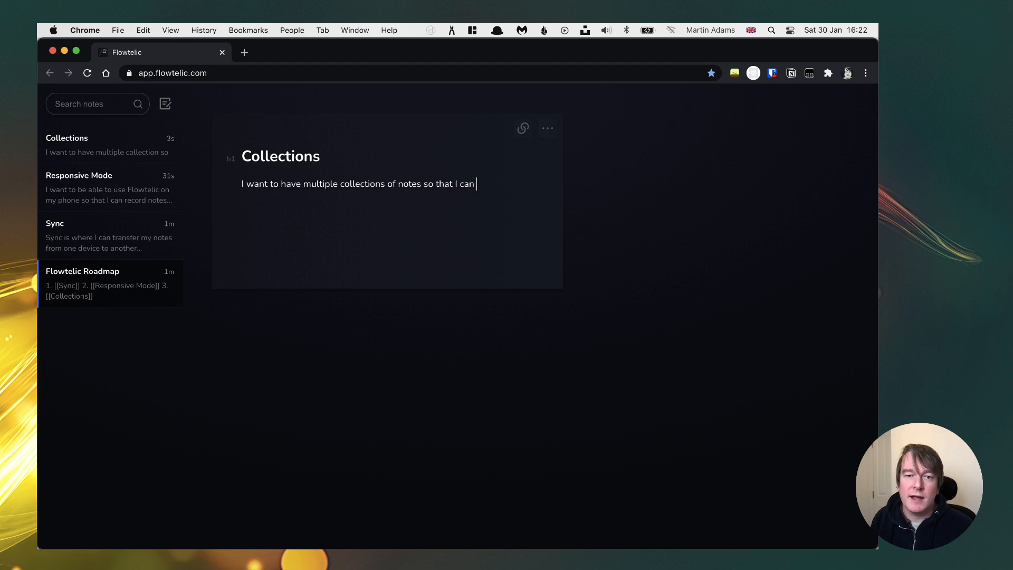
{"action": "type", "text": "group my proje"}
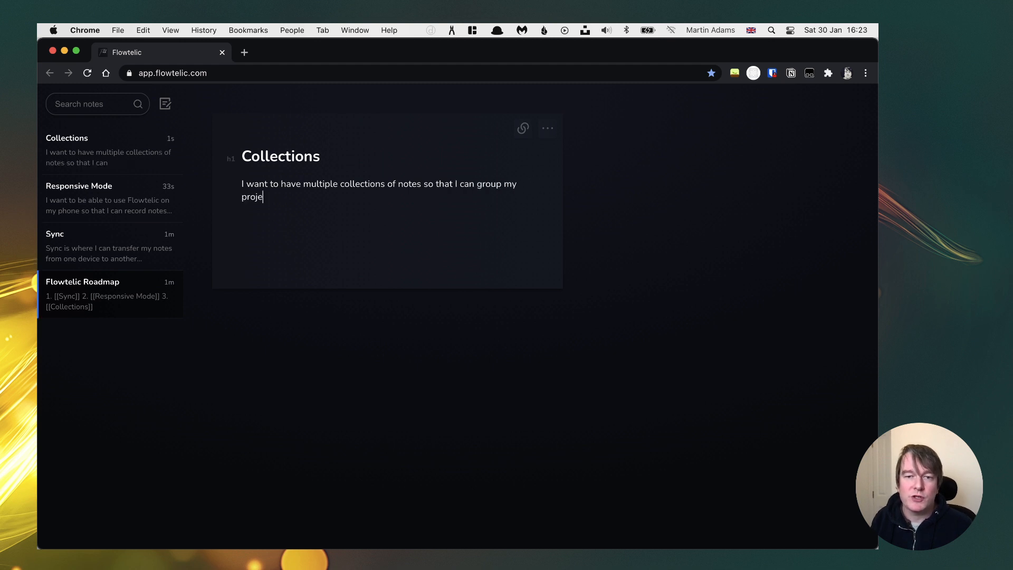
{"action": "type", "text": "cts together."}
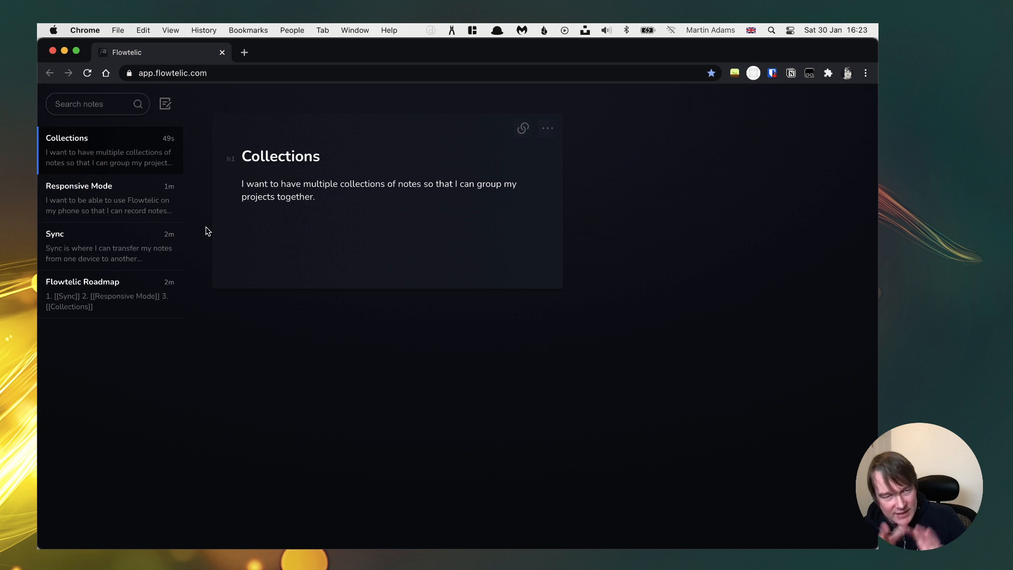
- Review the Sync and Collections notes via sidebar and roadmap link, ending on Flowtelic Roadmap
{"action": "left_click", "coordinate": [109, 246]}
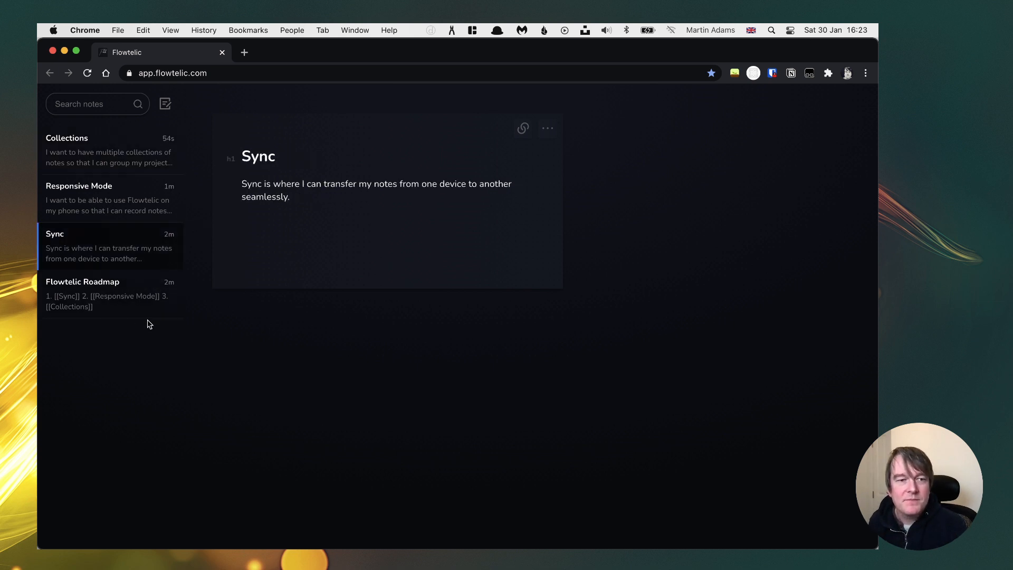
{"action": "left_click", "coordinate": [110, 199]}
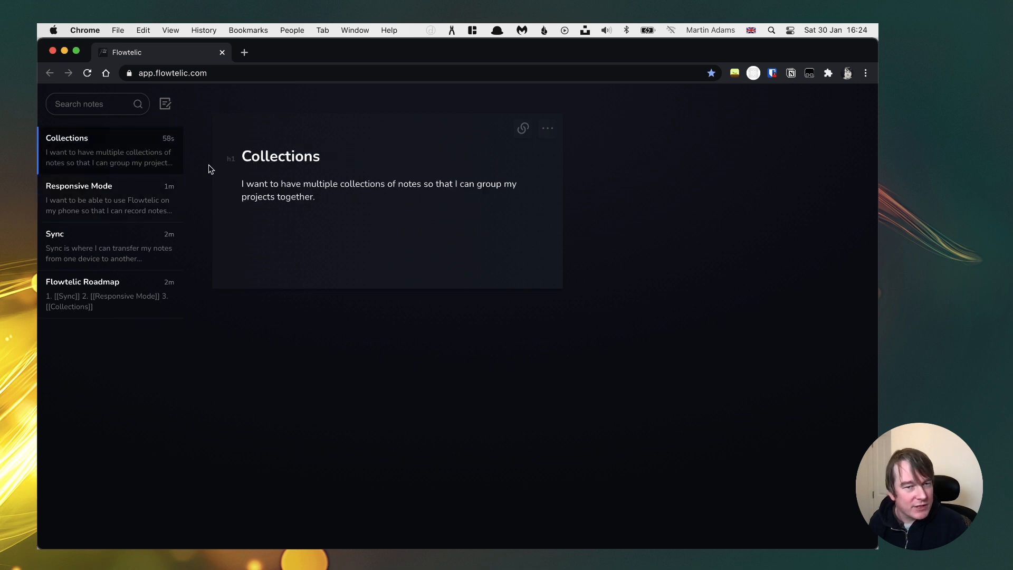
{"action": "left_click", "coordinate": [83, 294]}
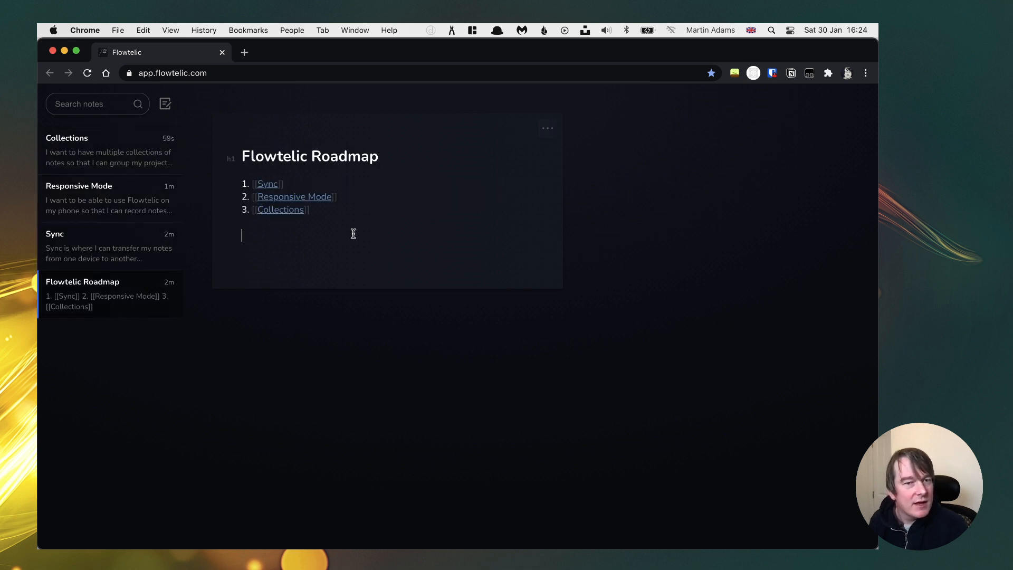
{"action": "left_click", "coordinate": [267, 185]}
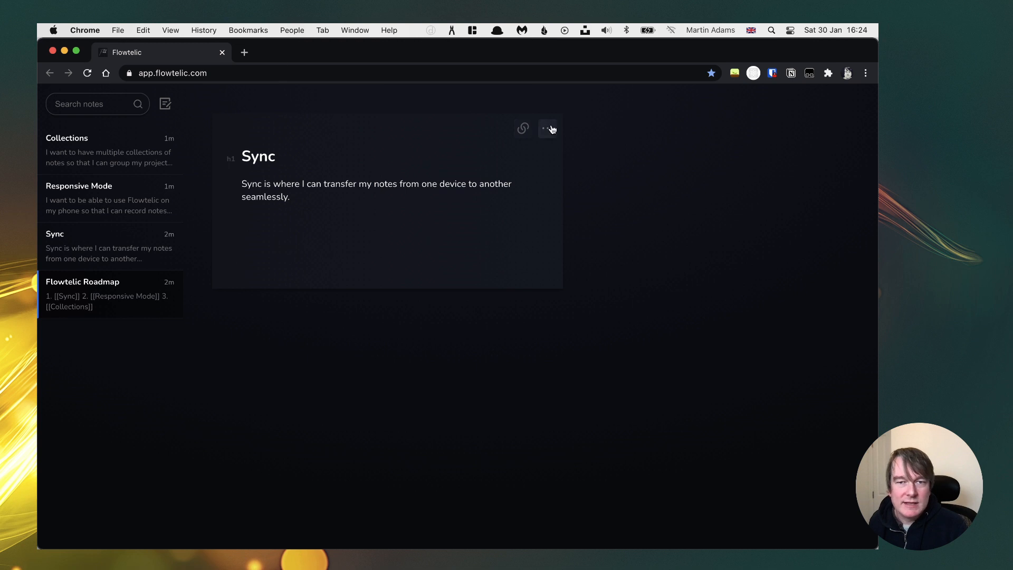
{"action": "left_click", "coordinate": [110, 294]}
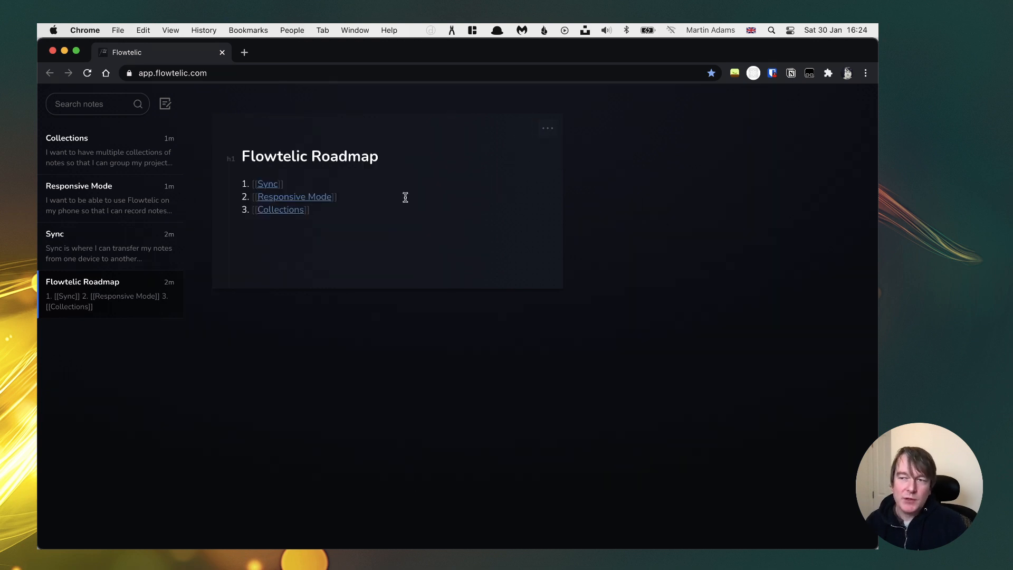